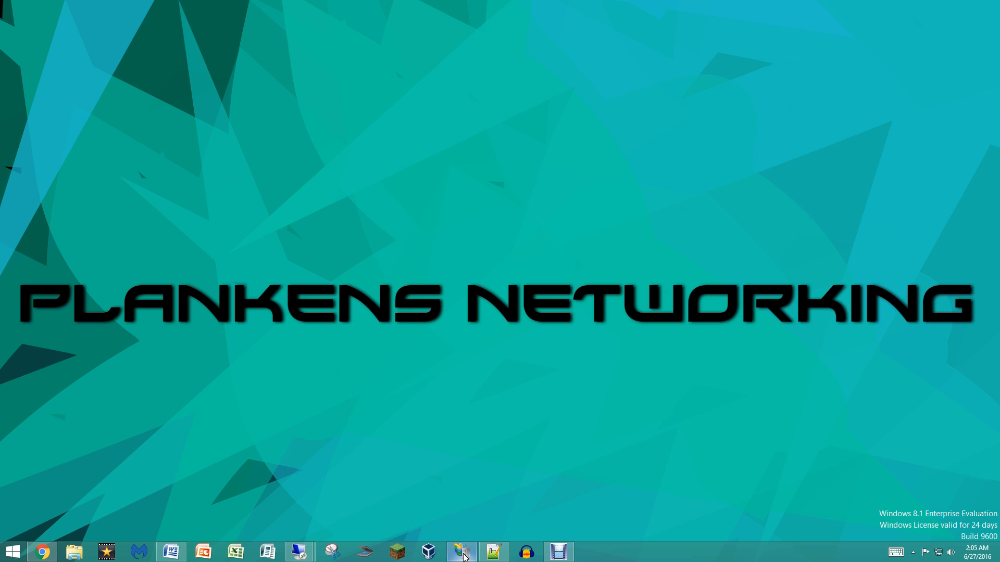
Launch IIS Manager from the taskbar and expand server DSK03 and its Sites node
left_click(460, 552)
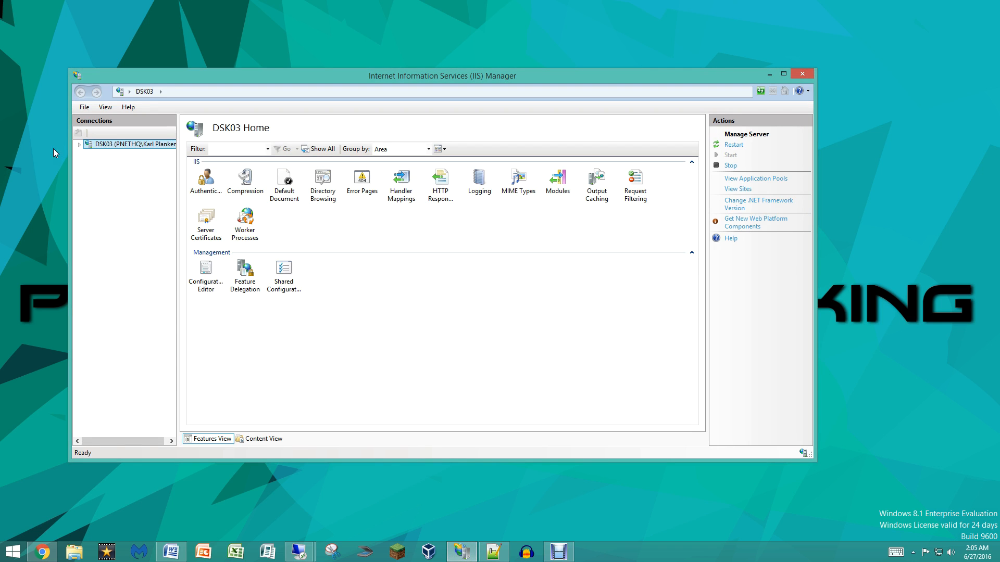
left_click(78, 144)
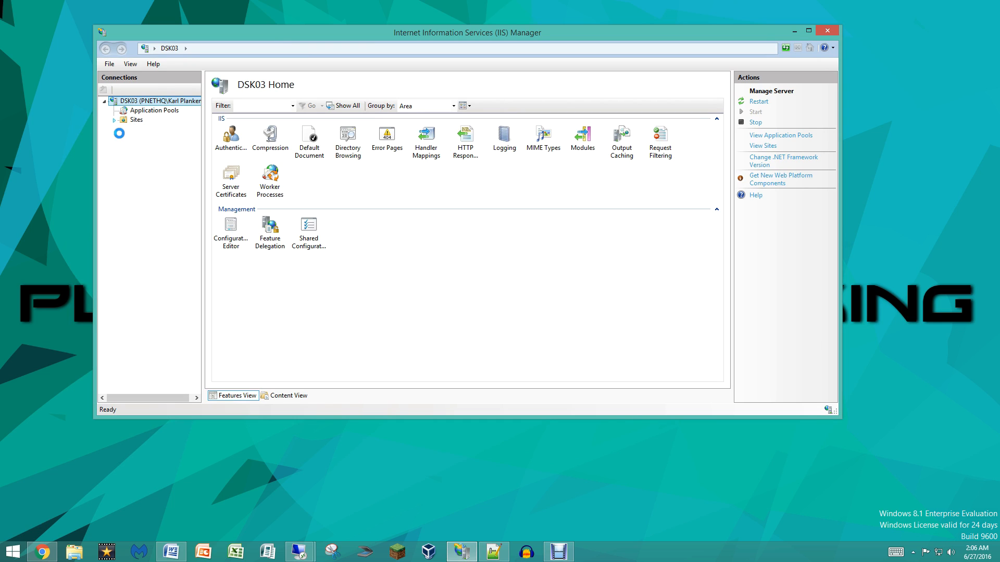
left_click(114, 119)
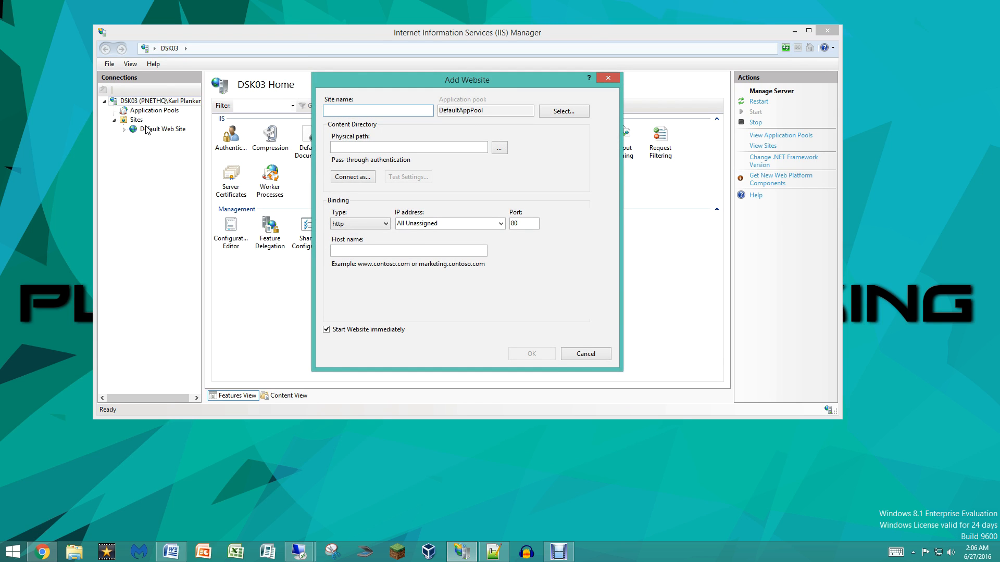
Name the new site donkeykong.com, correcting a mistyped start
type("R")
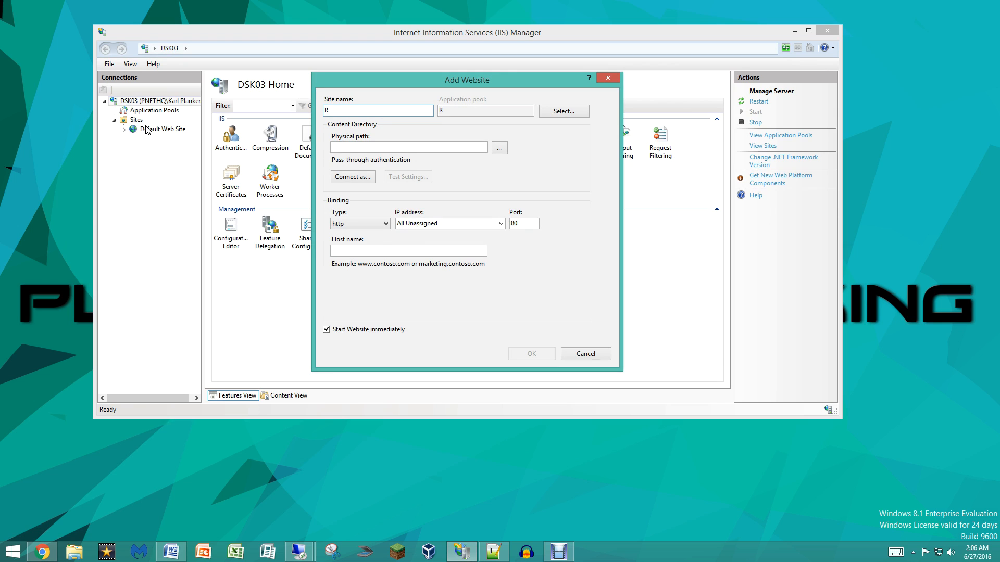
type("adom")
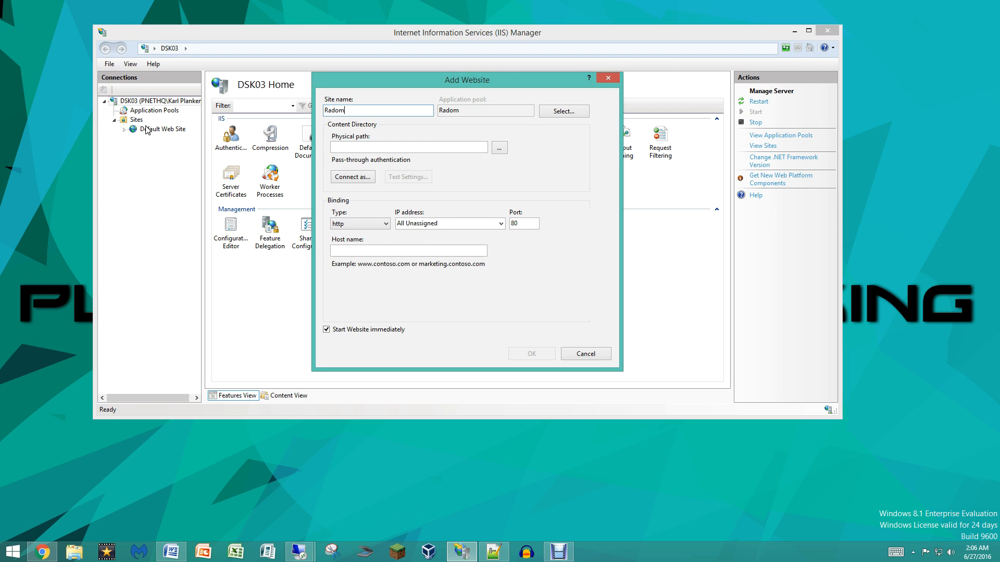
key("BackSpace")
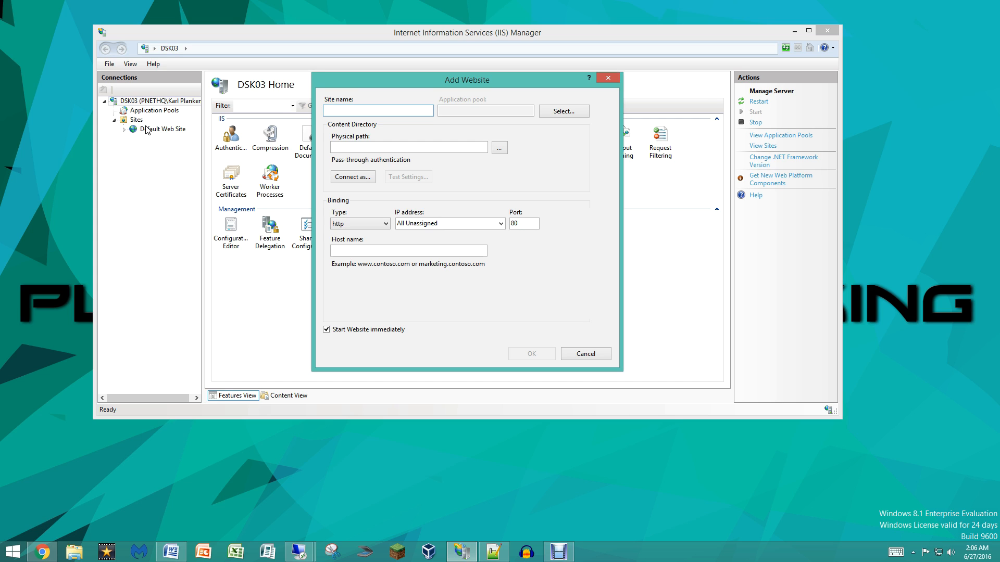
type("donkeygo")
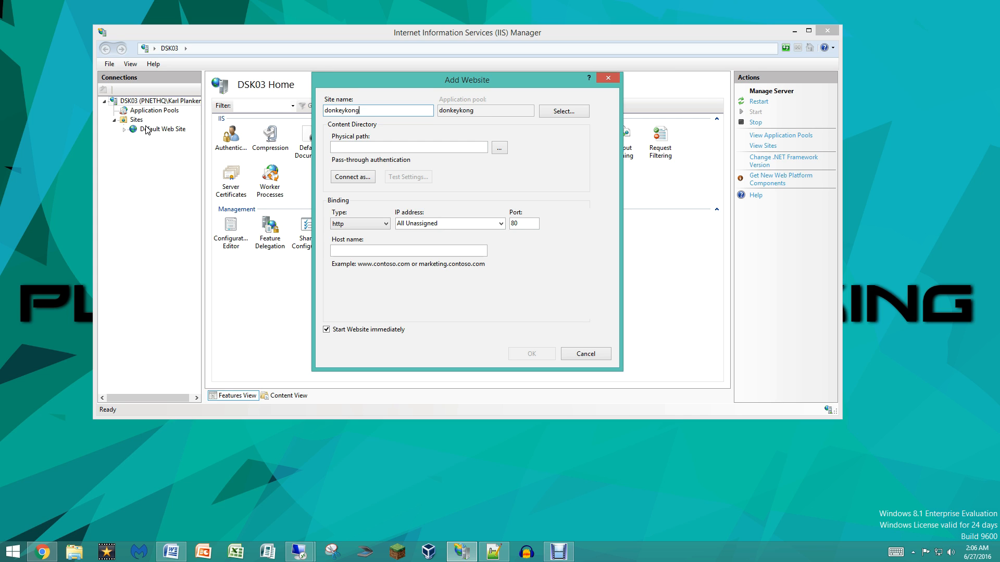
type(".com")
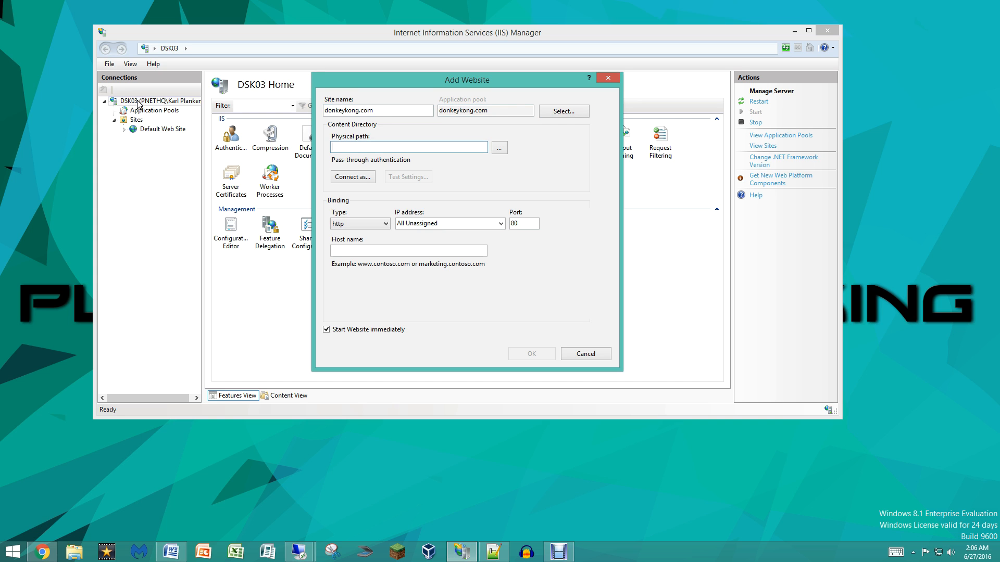
Set the site's physical path to c:\Websites\DonkeyKong
left_click(499, 147)
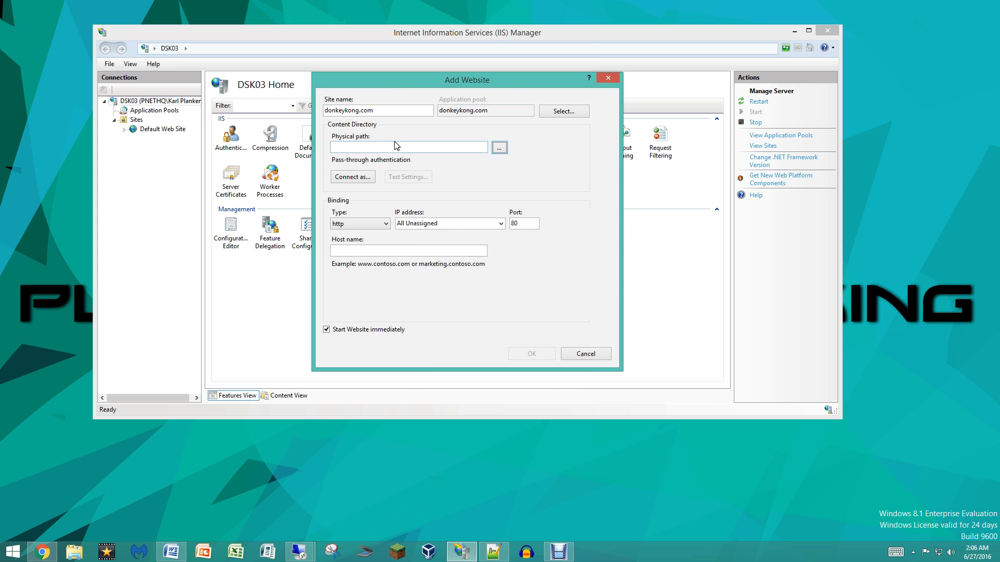
type("c")
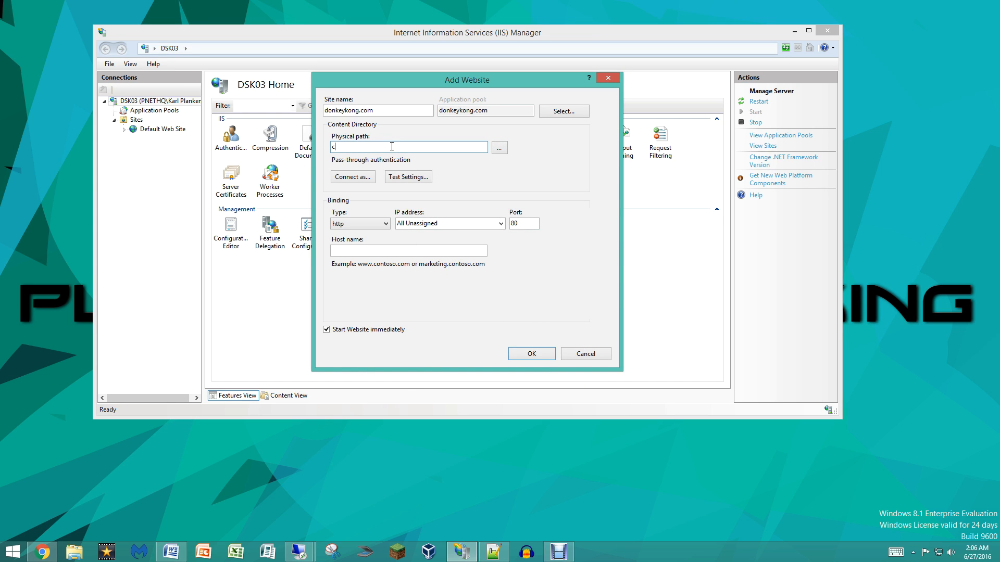
type("\\Websites\\D")
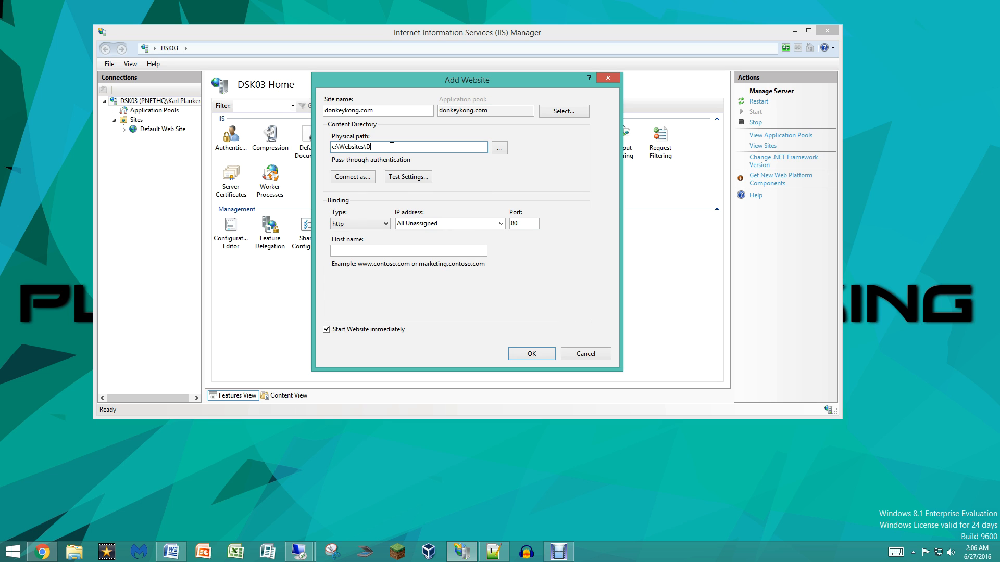
type("onkey")
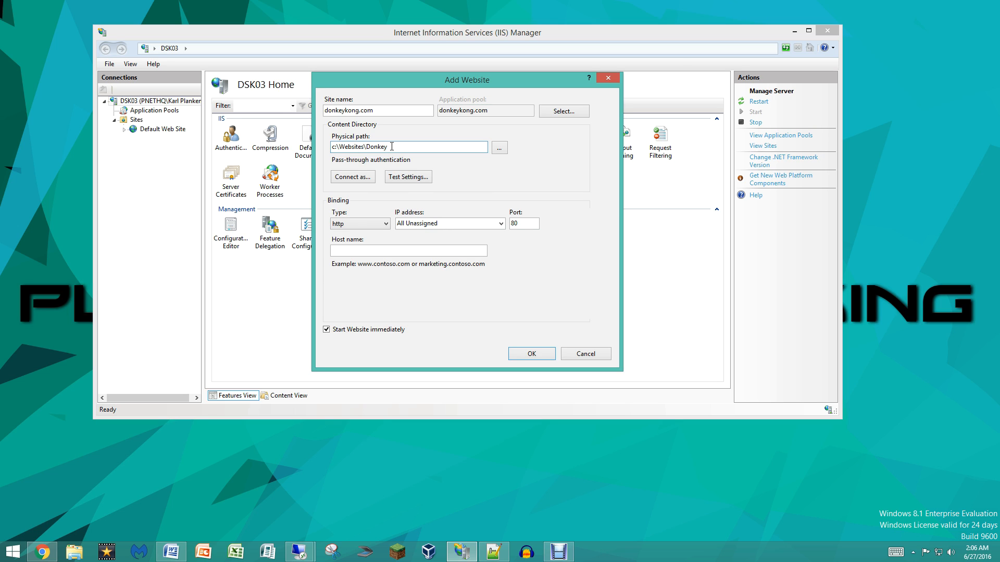
type("Kong")
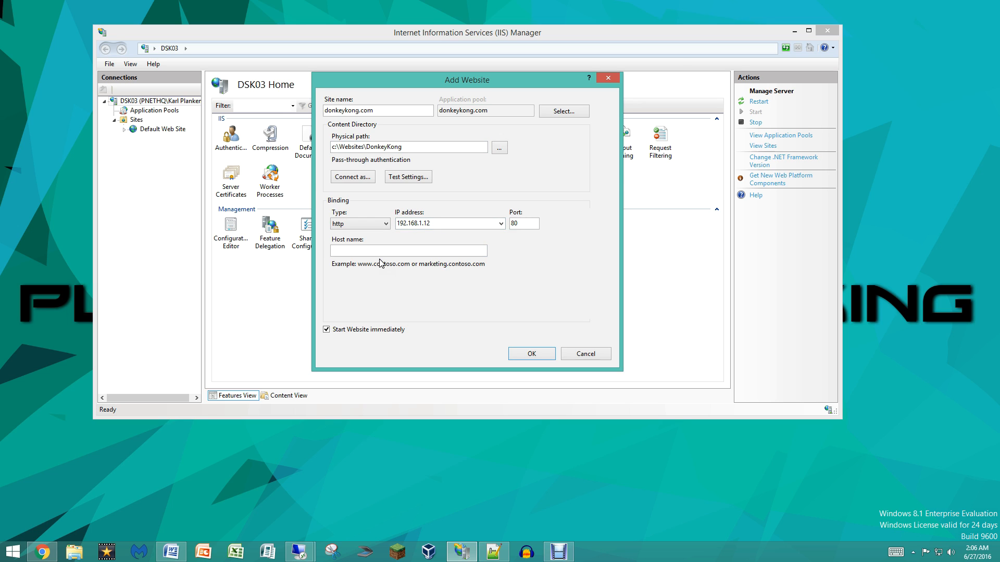
type("www.donkeykong")
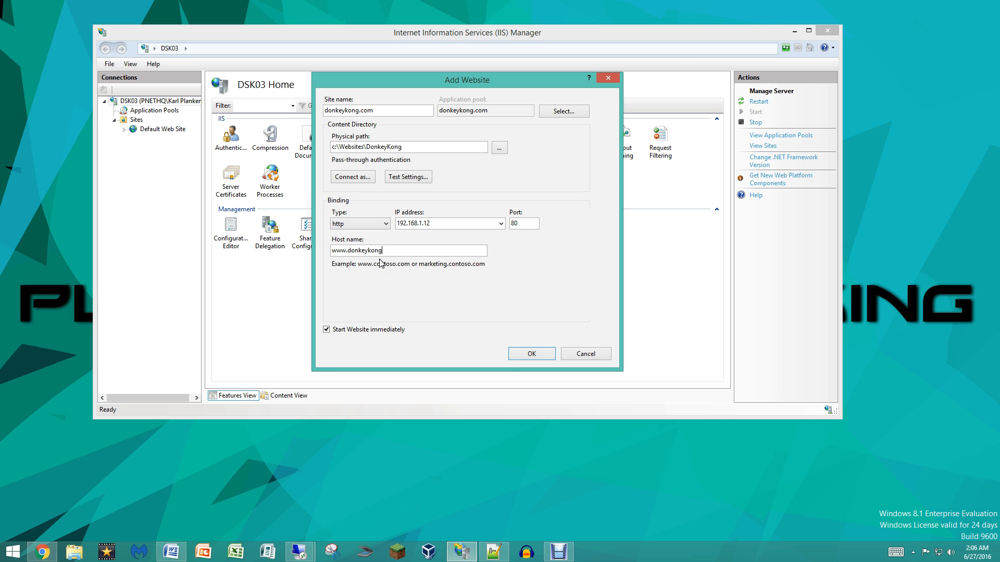
type(".com")
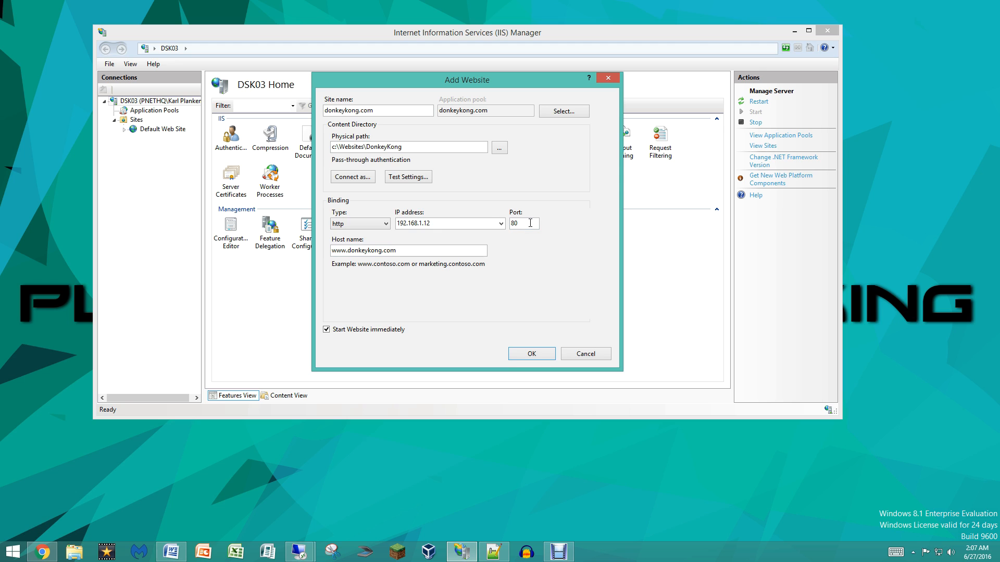
left_click(530, 353)
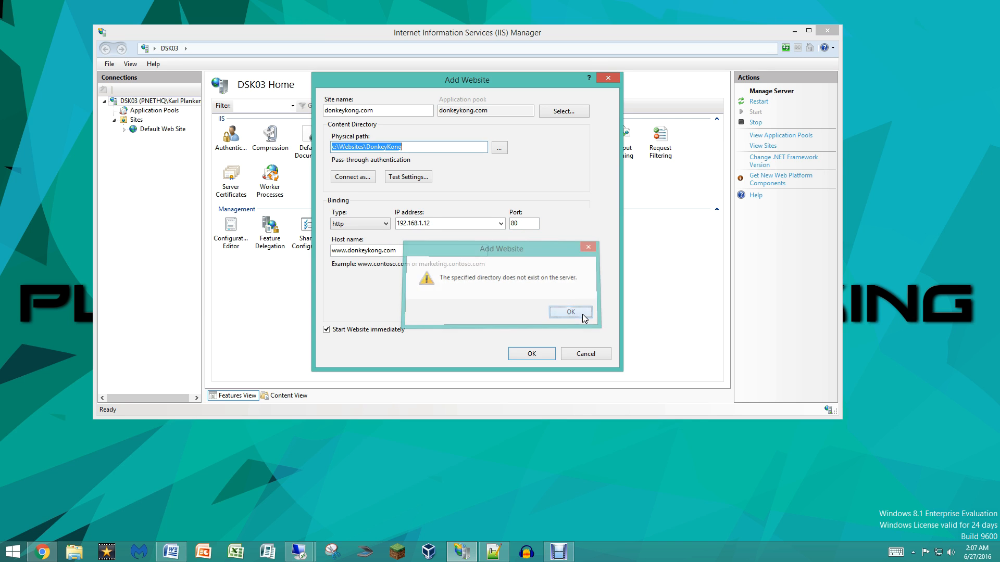
Dismiss the missing-directory warning and create a Websites folder on drive C
left_click(570, 312)
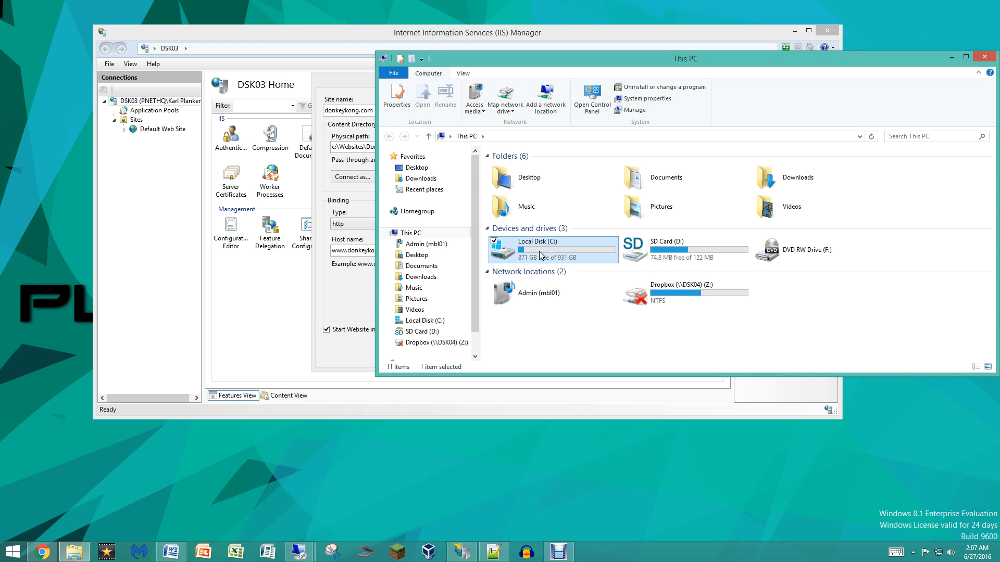
double_click(536, 241)
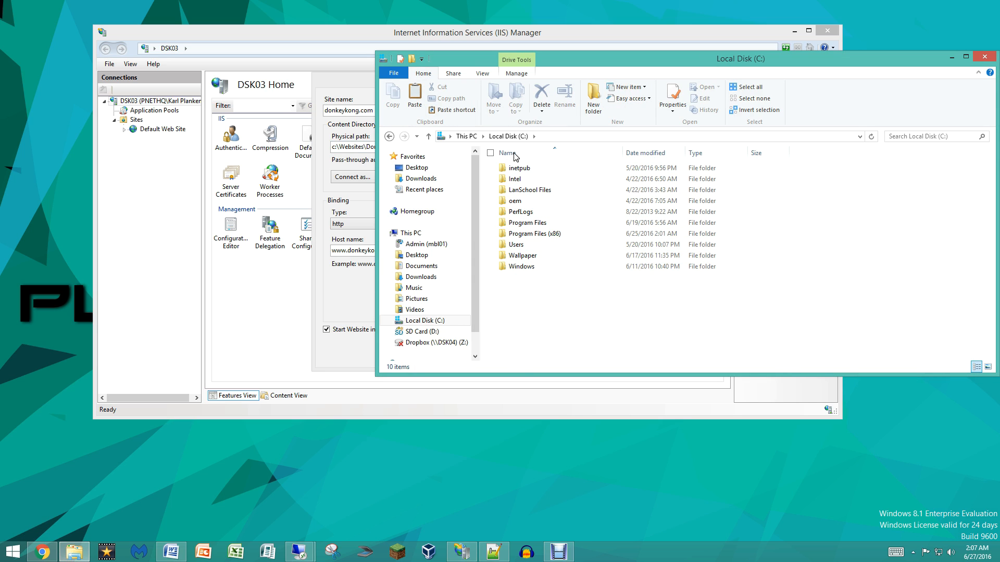
left_click(593, 97)
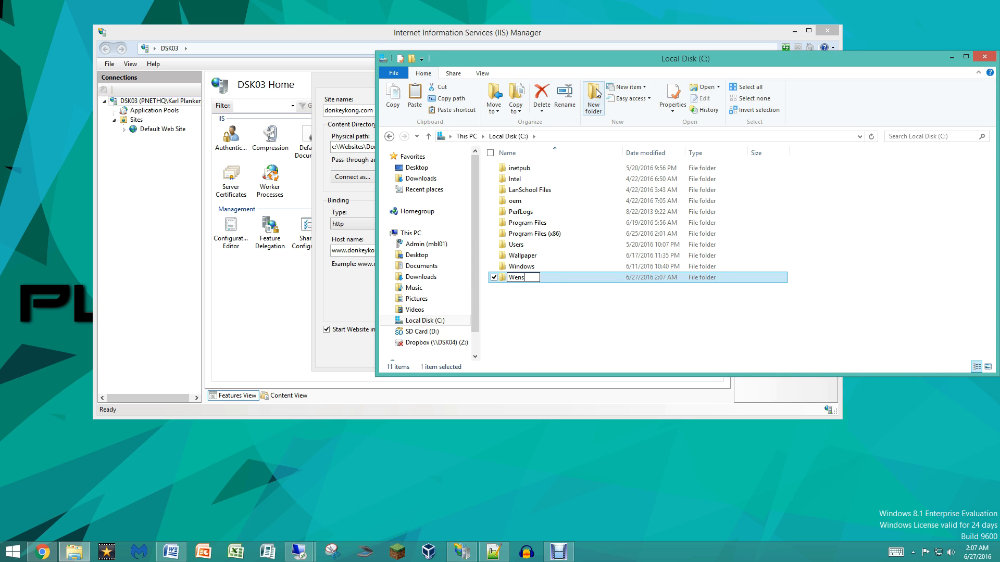
type("Websites")
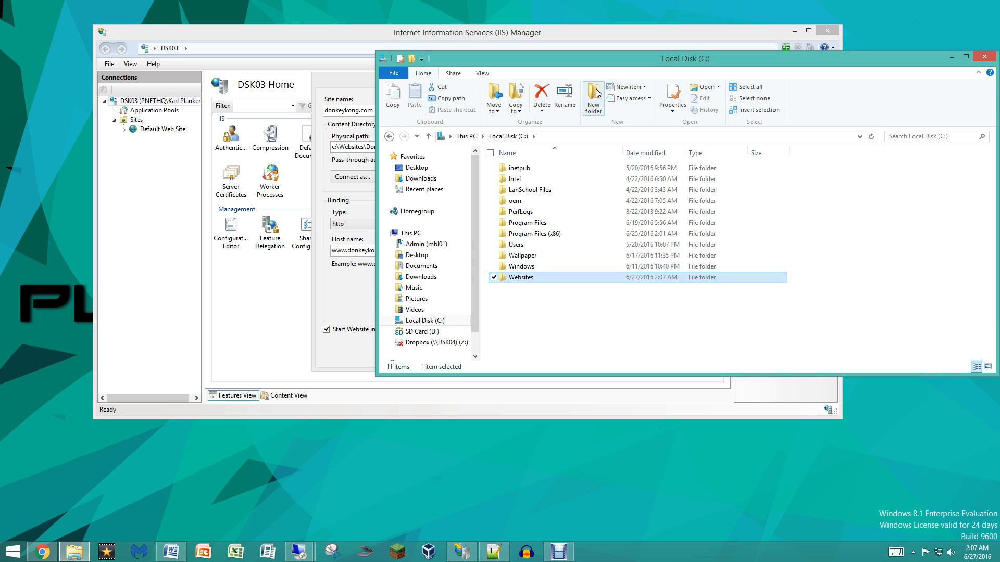
Create a donkeykong site folder inside C:\Websites
left_click(593, 95)
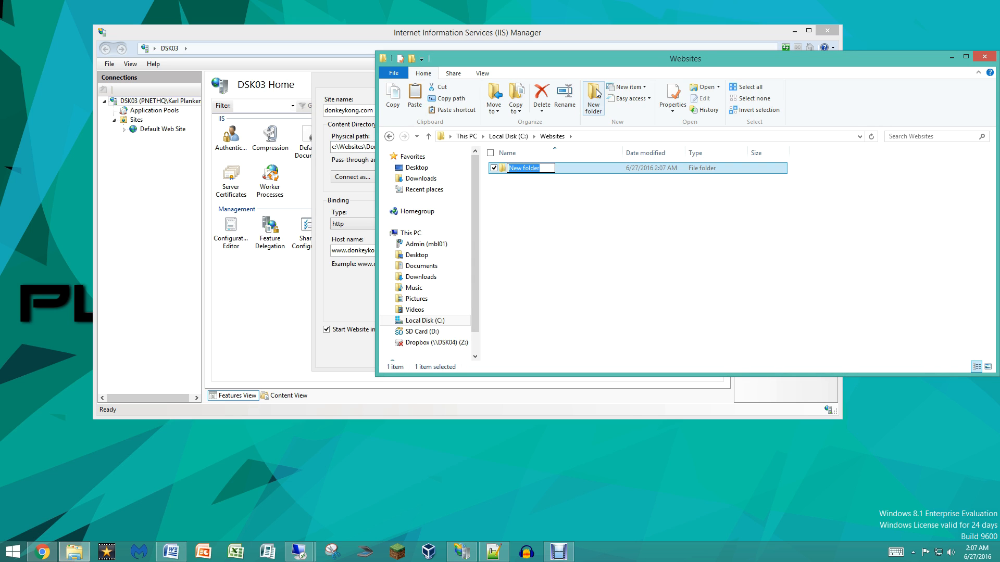
type("donkey")
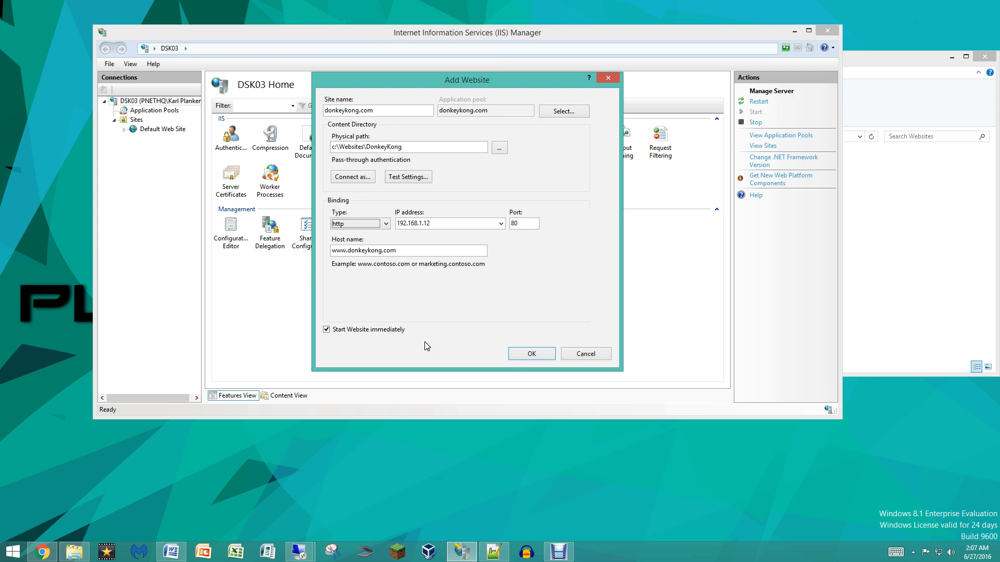
Point the site at C:\Websites\donkeykong.com and submit the Add Website form
left_click(530, 353)
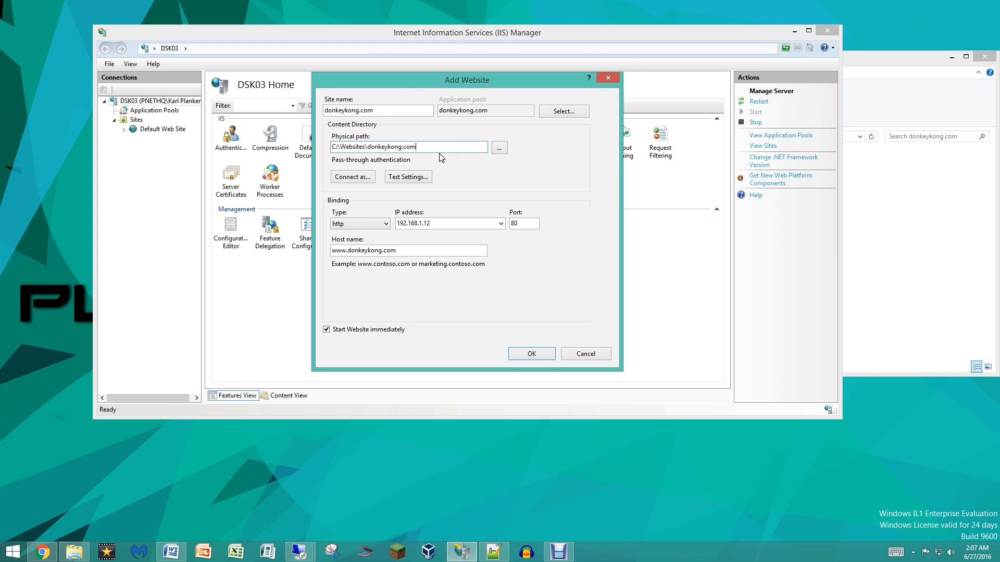
left_click(530, 353)
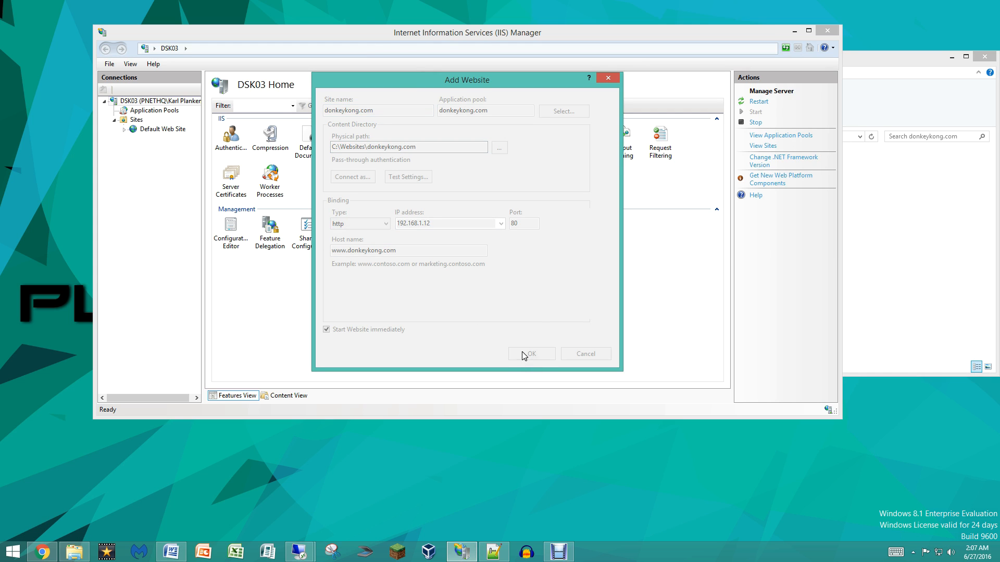
left_click(530, 353)
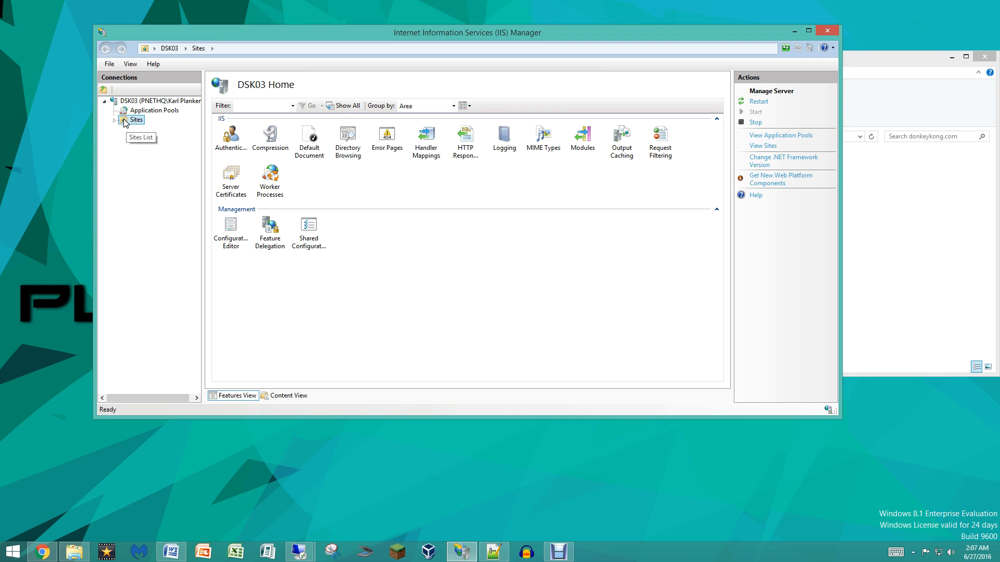
Show the Sites list with Default Web Site and donkeykong.com, their bindings and paths
left_click(114, 119)
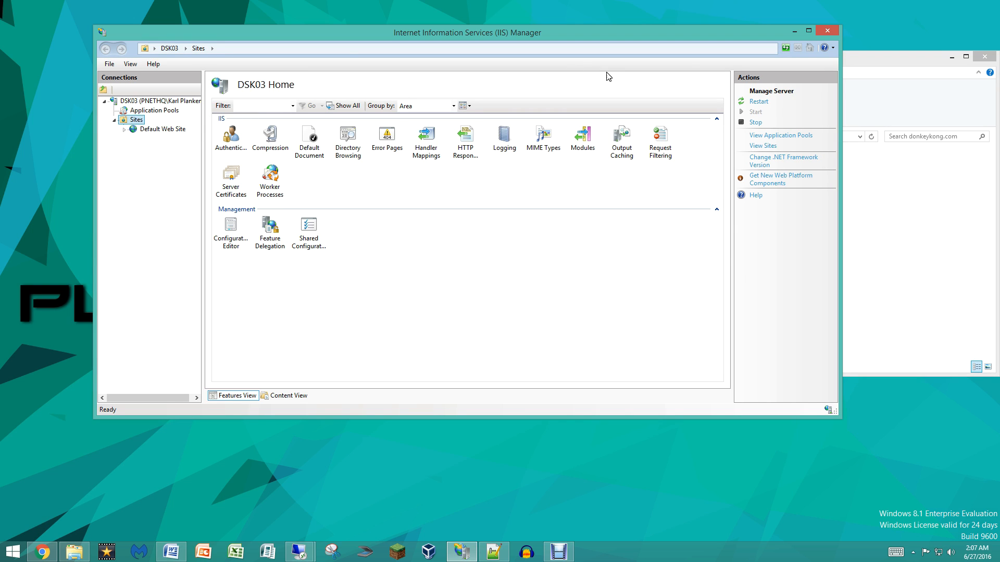
mouse_move(352, 72)
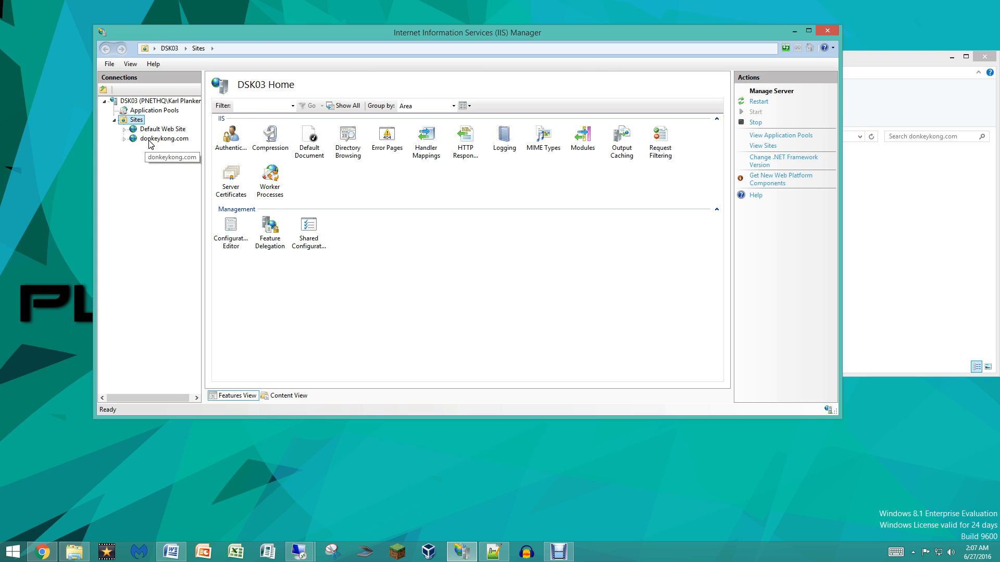
left_click(135, 120)
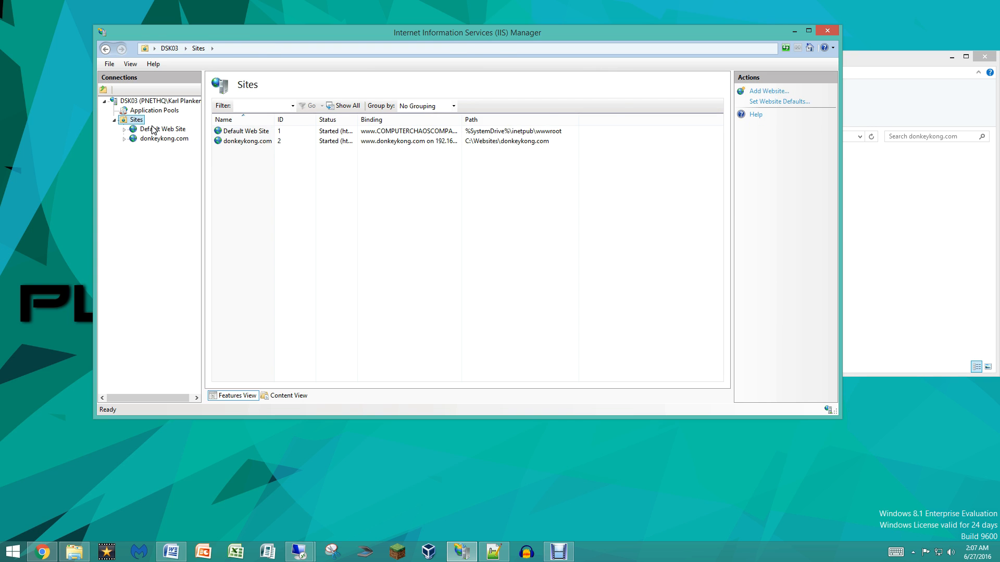
Add a site named Mariokart.com with a physical path starting C:\Websites\mari
left_click(768, 92)
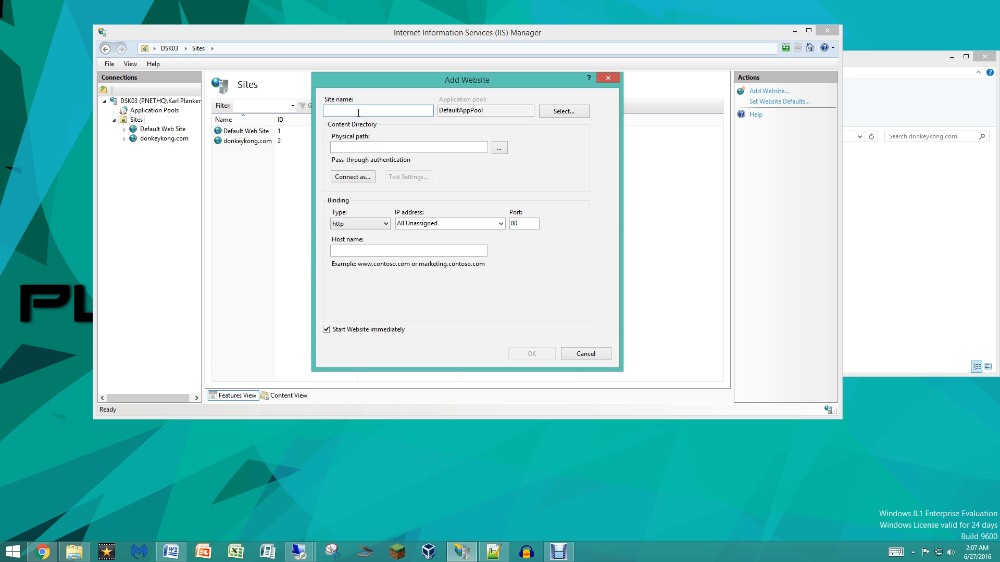
type("Mariokart.com")
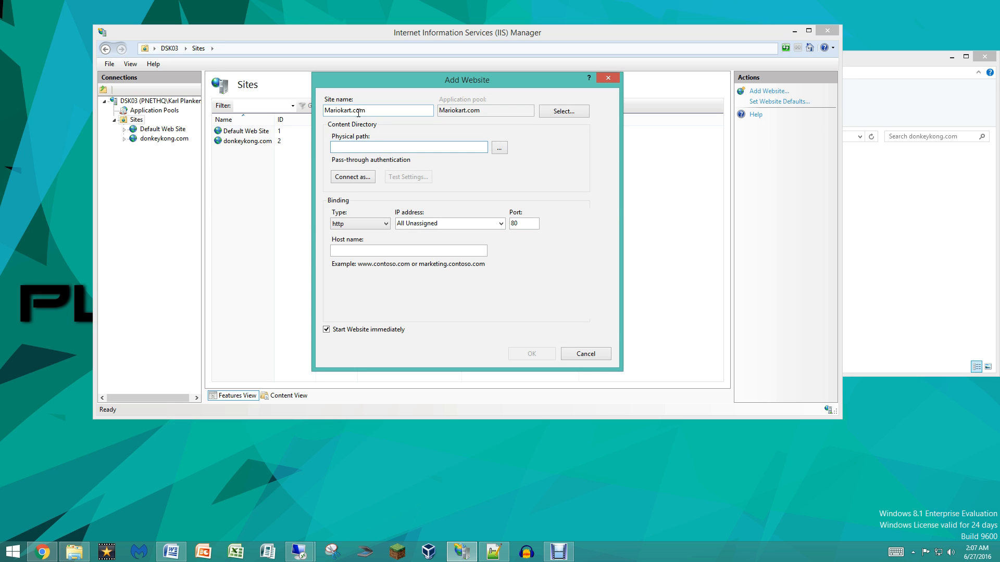
type("C:\\Websites\\donk")
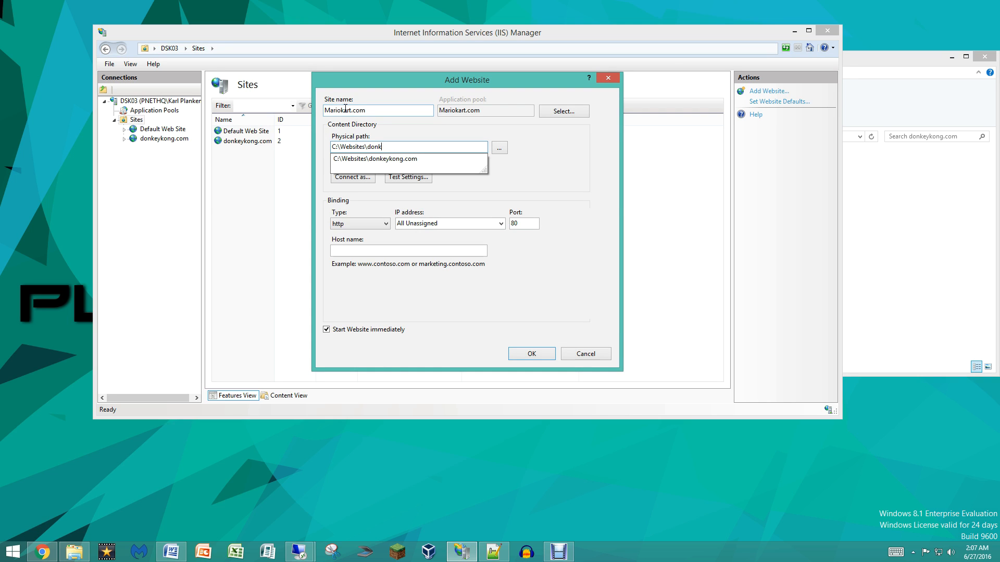
type("mari")
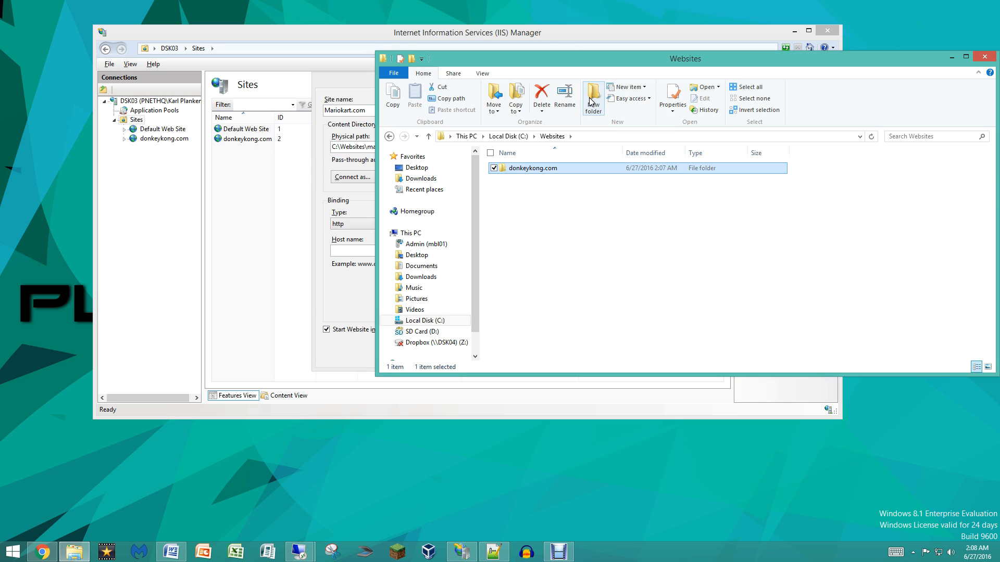
Name the new folder under C:\Websites as the mariokart site folder
type("mario")
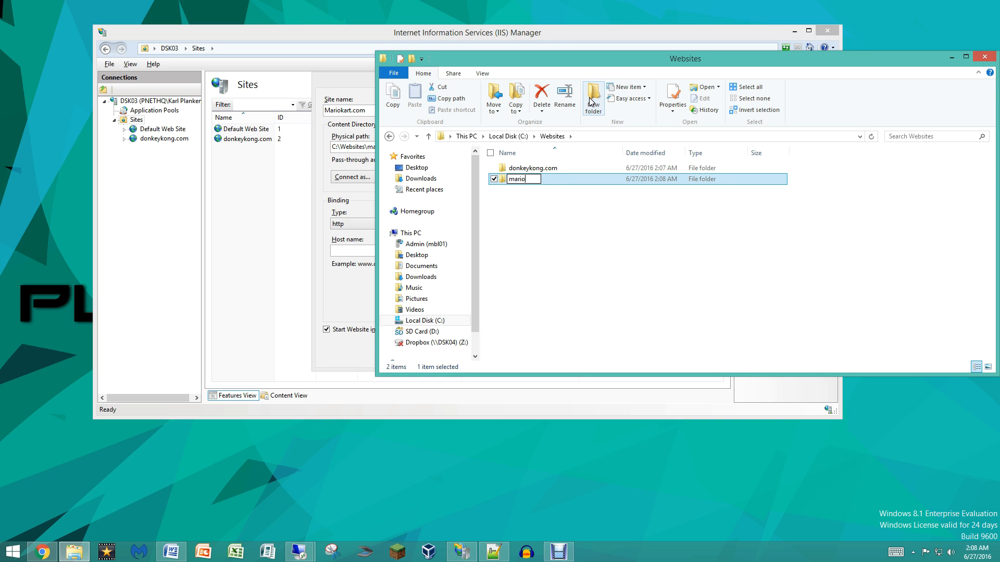
type("c")
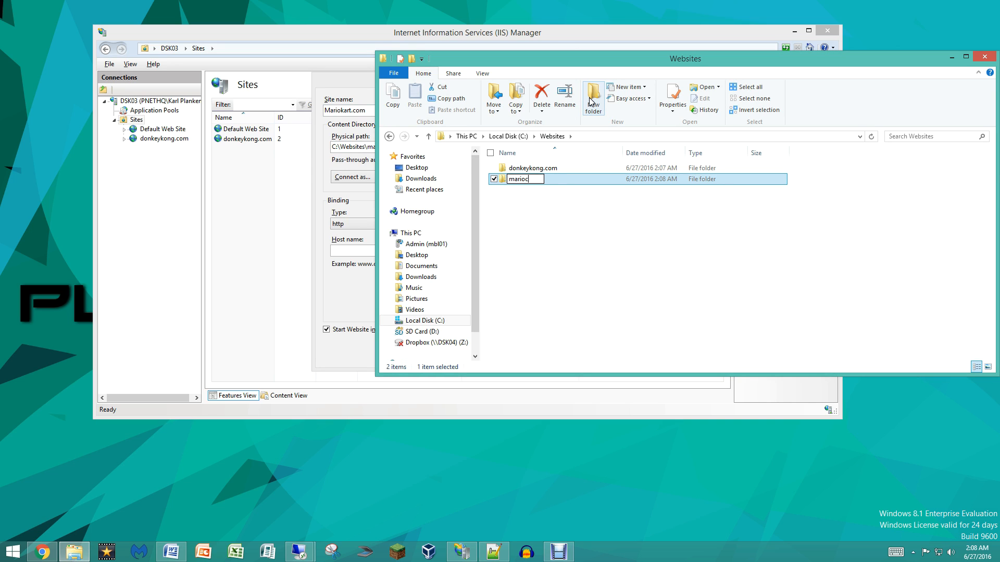
type("ca")
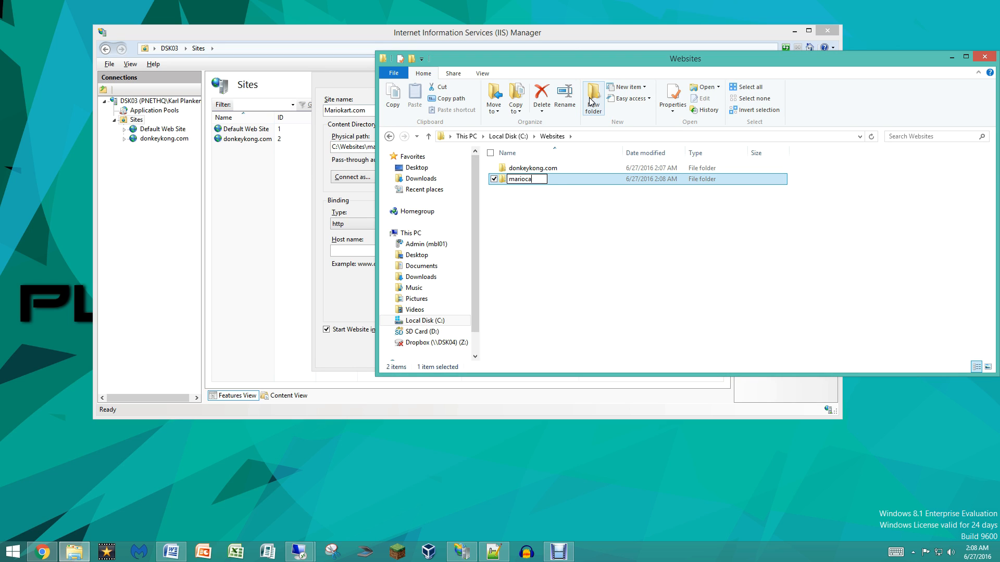
type("k")
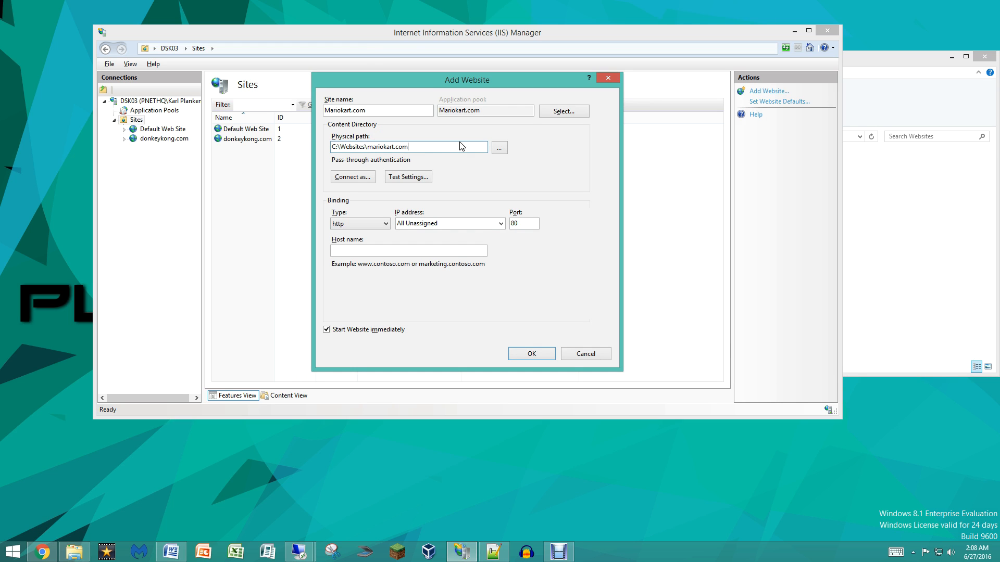
left_click(500, 223)
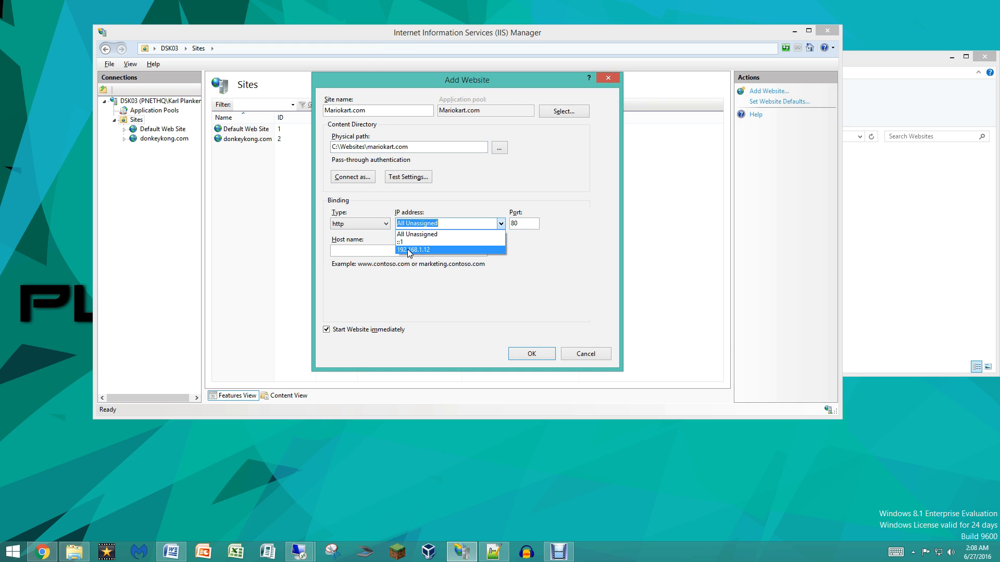
left_click(413, 249)
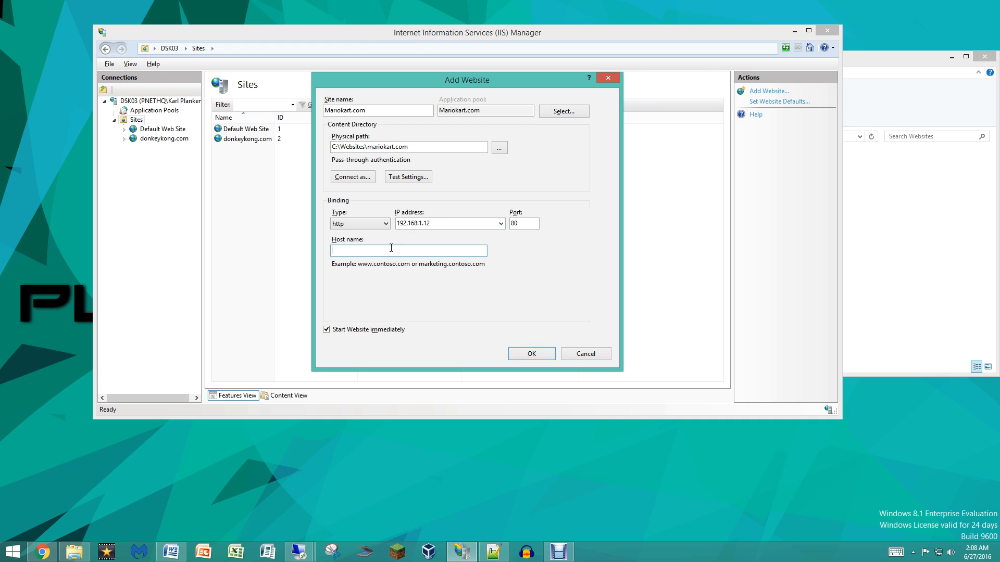
type("www.ma")
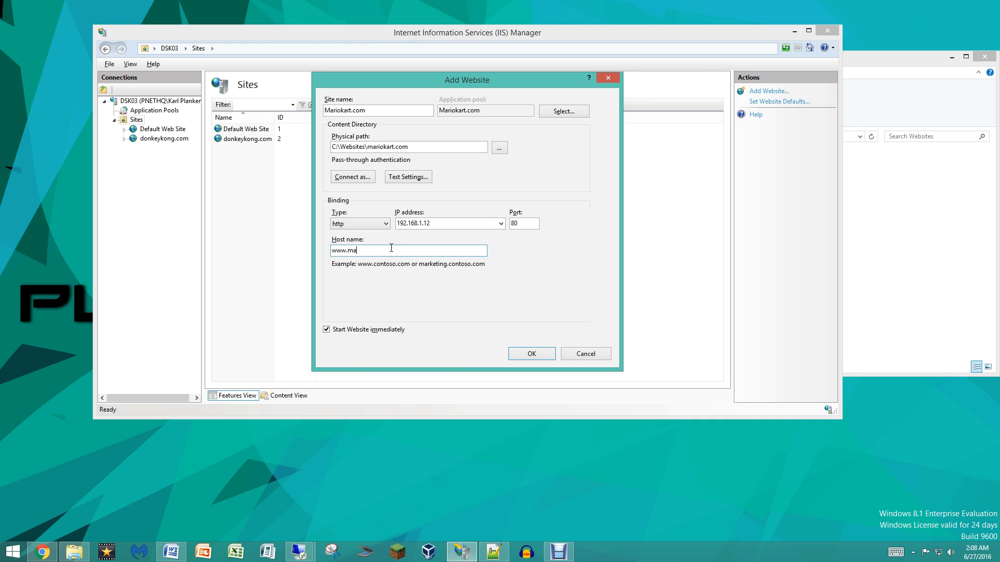
type("riokar")
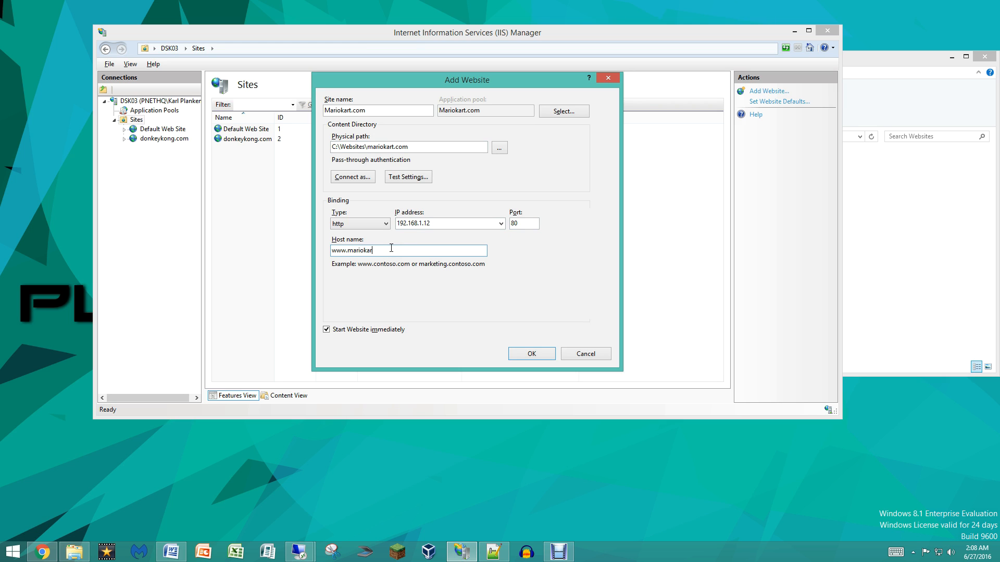
left_click(530, 353)
type("C:\\Windows\\")
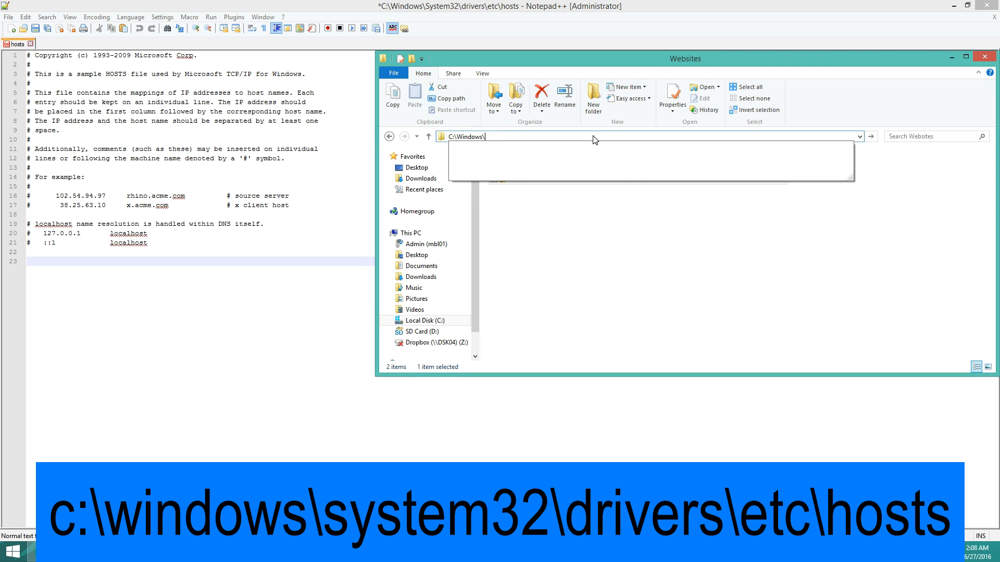
Browse to C:\Windows\System32\Drivers to locate the etc folder, then close Explorer
type("System32")
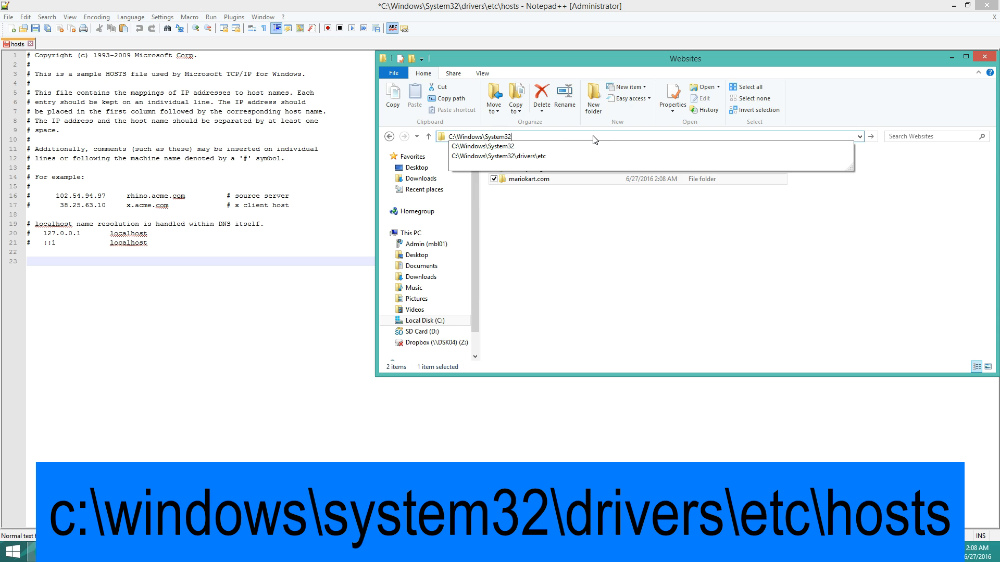
type("\\Drivers\\E")
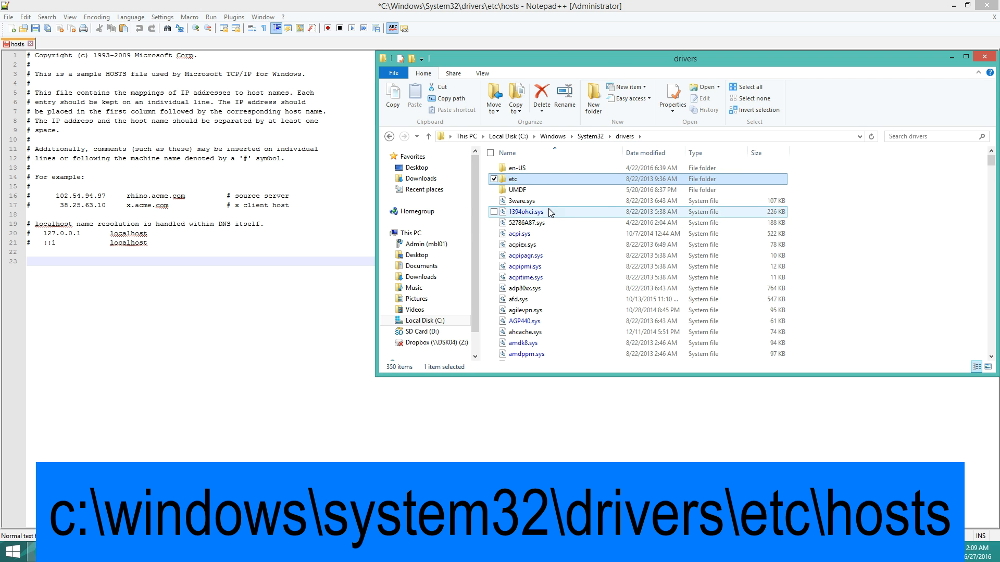
scroll("down", 3)
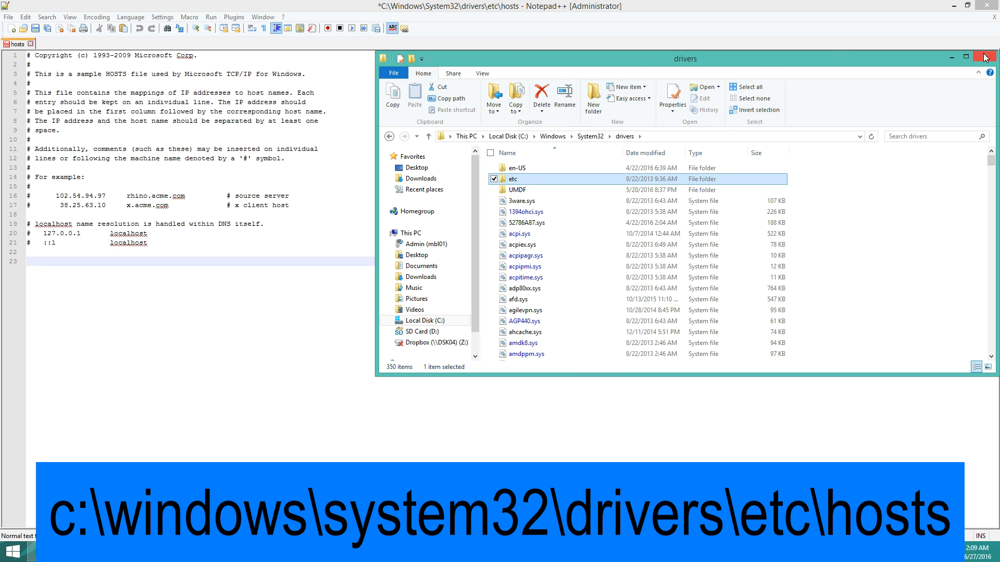
left_click(984, 56)
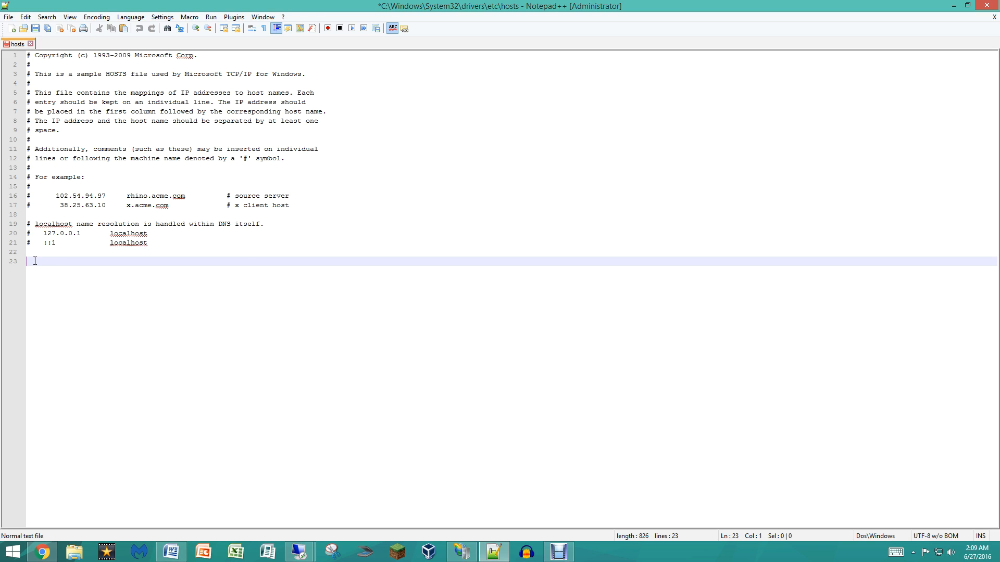
type("192.168.")
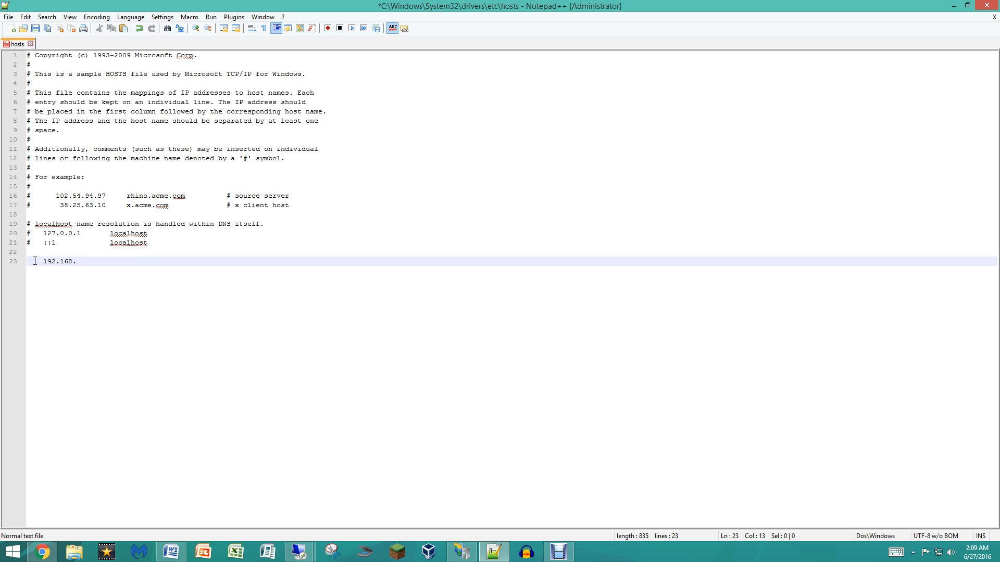
type("1.12")
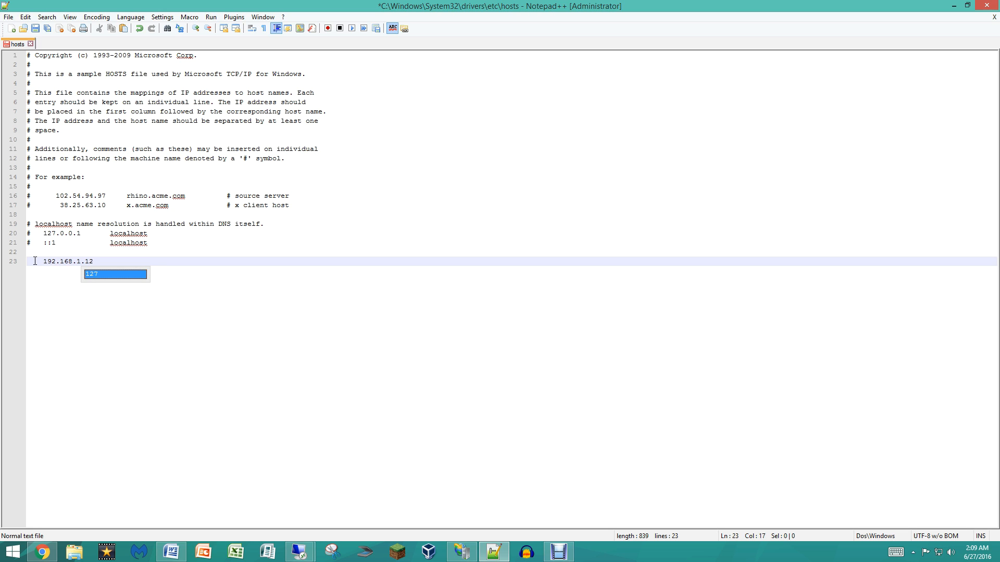
key("Escape")
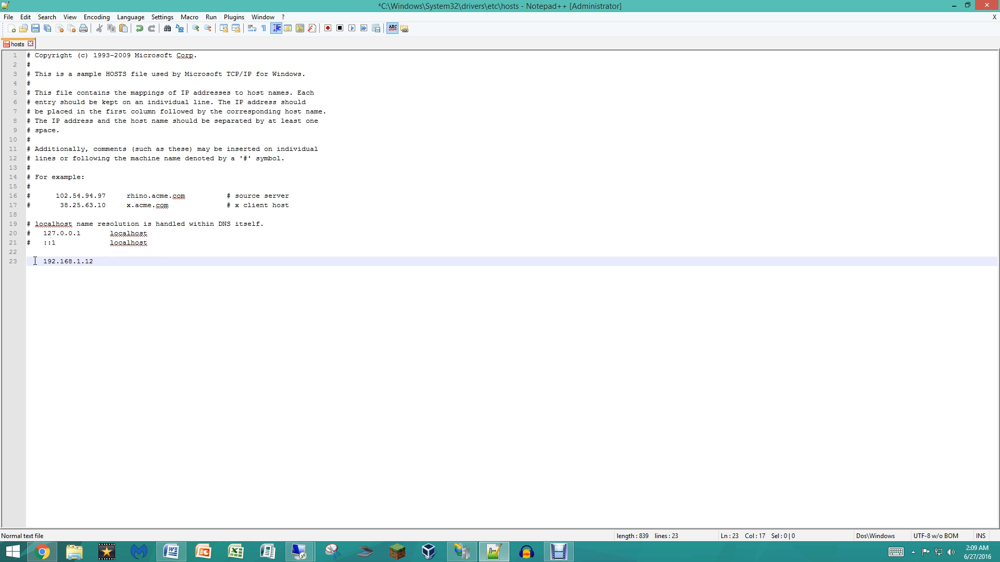
type("www.ma")
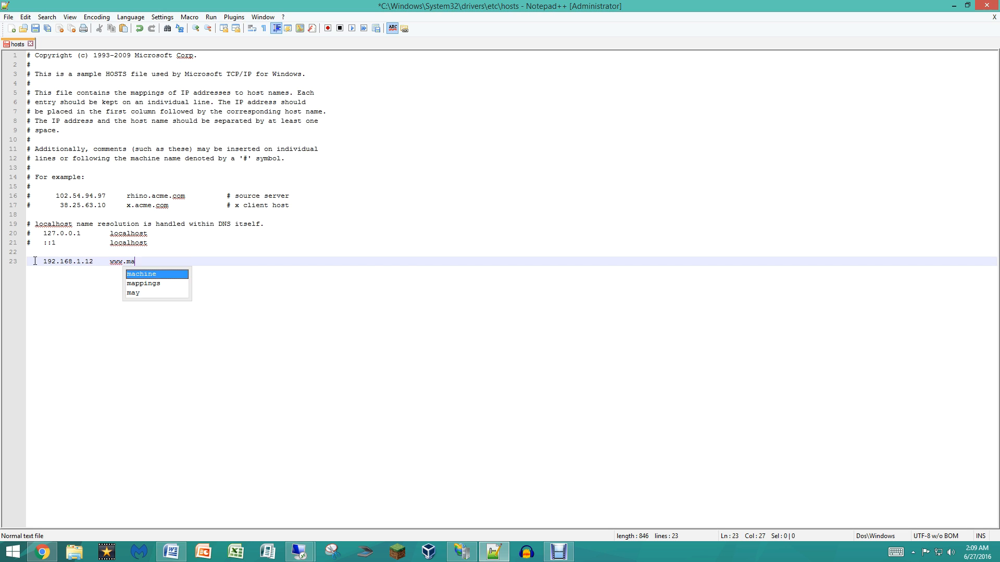
type("riokart.com")
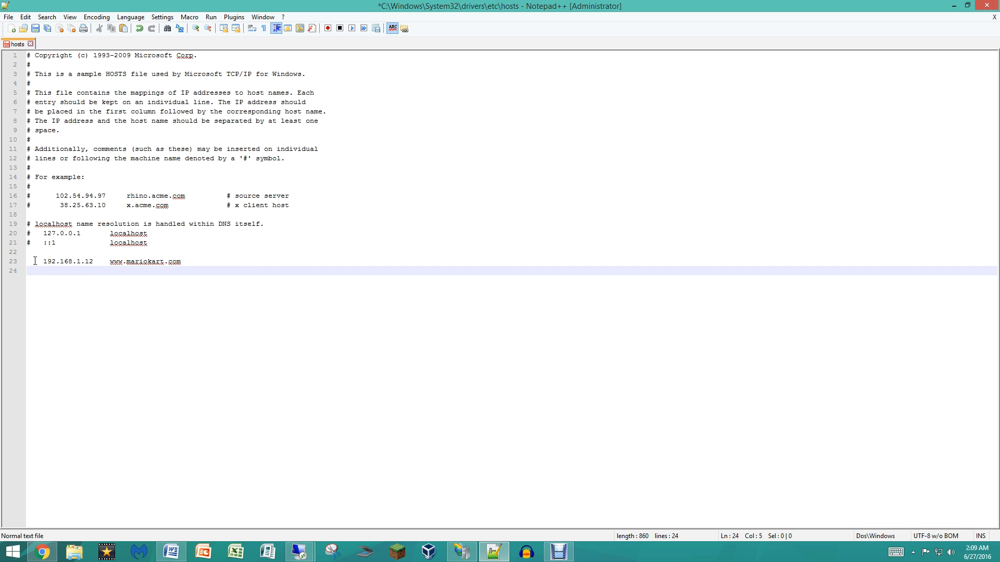
type("192")
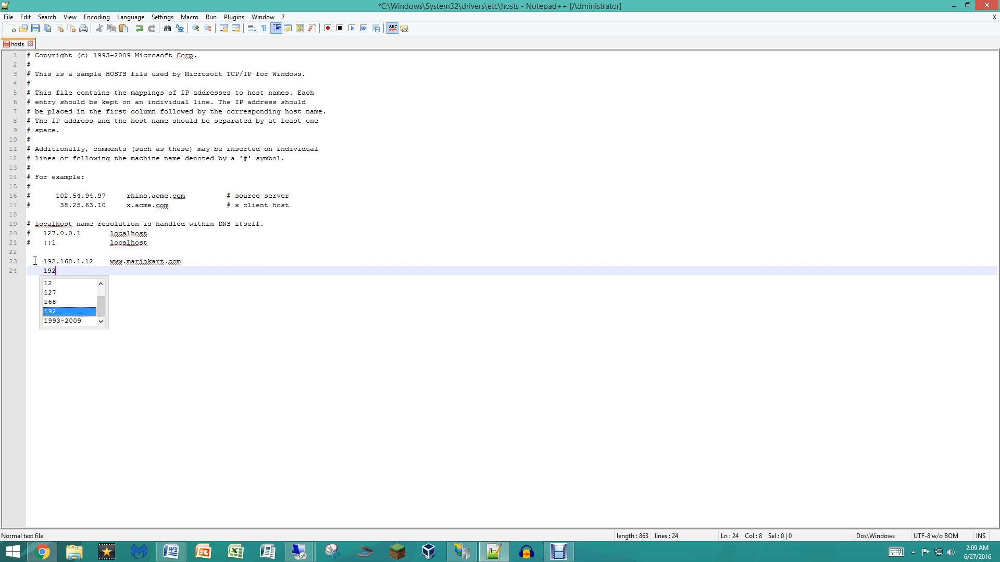
type(".168.")
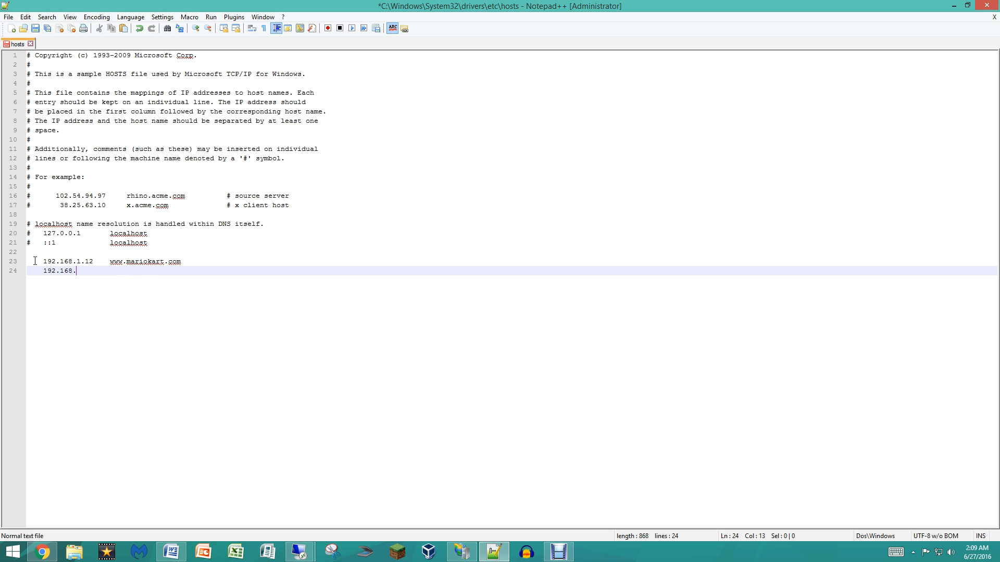
type("1.12")
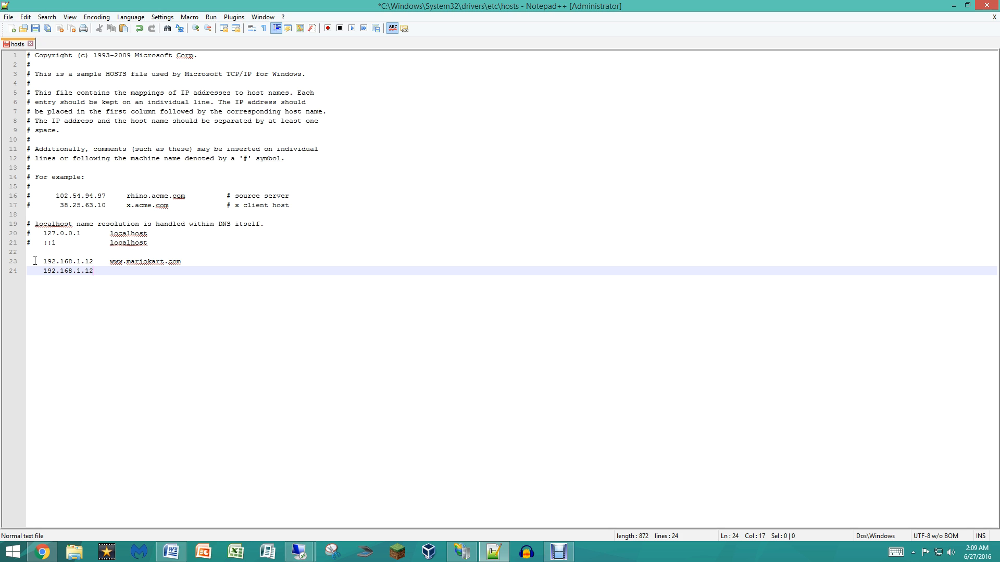
type("www")
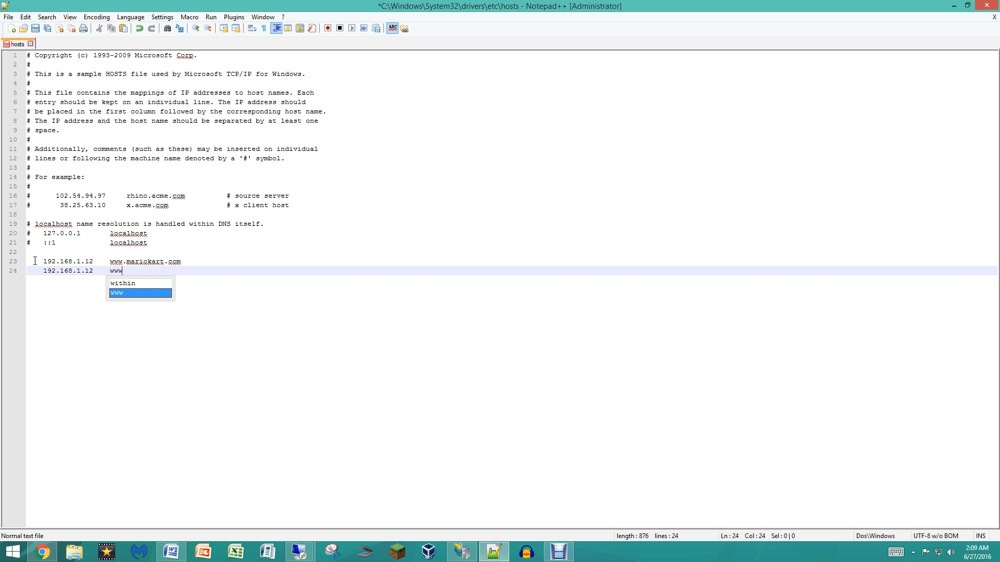
type(".donk")
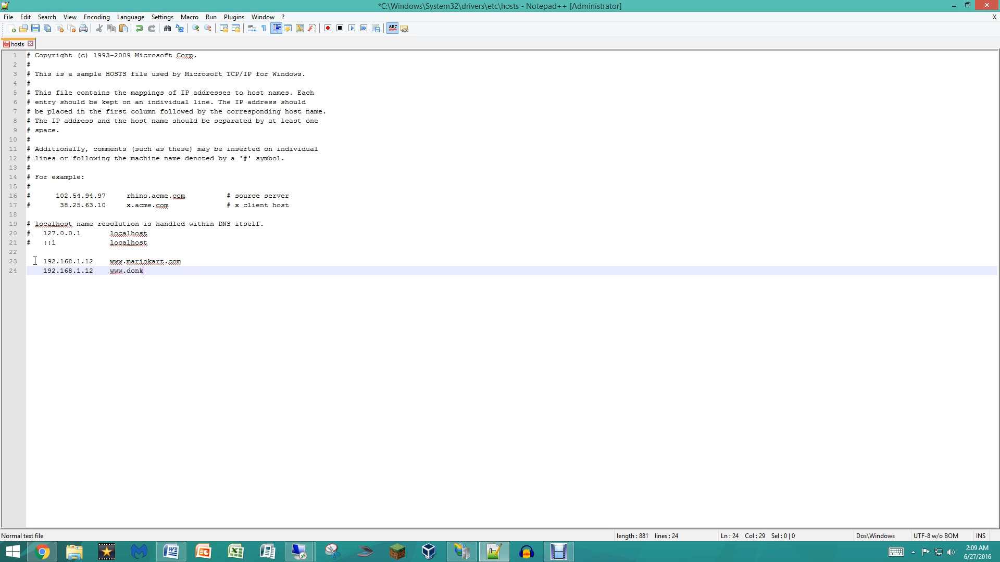
type("eykong.com")
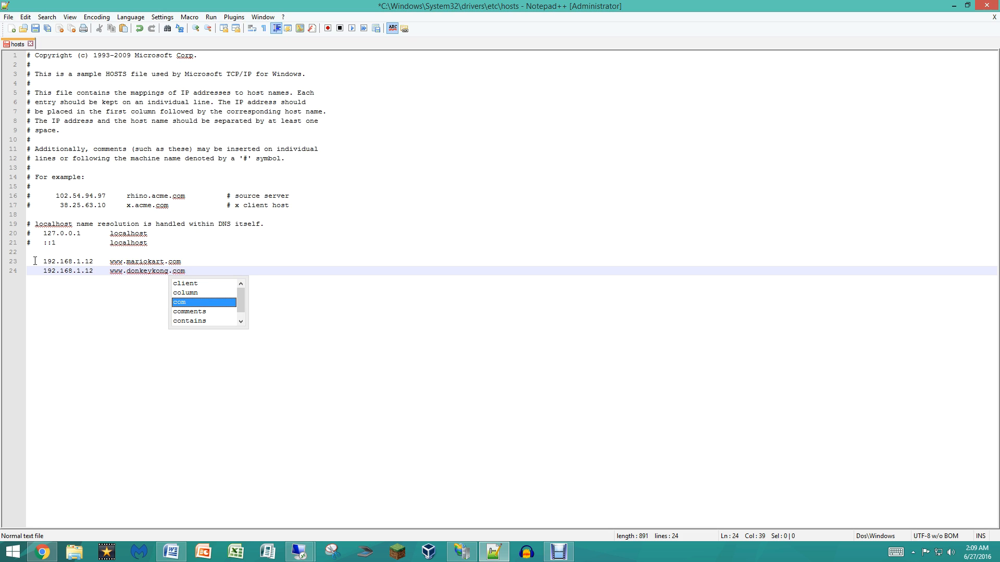
key("enter")
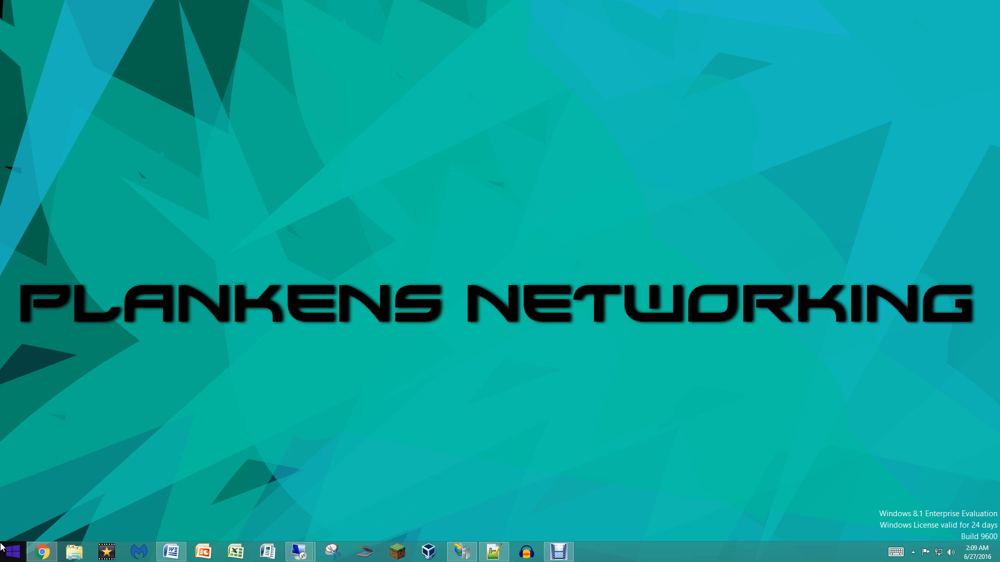
Bring Notepad++ back up and start a new blank document
right_click(493, 552)
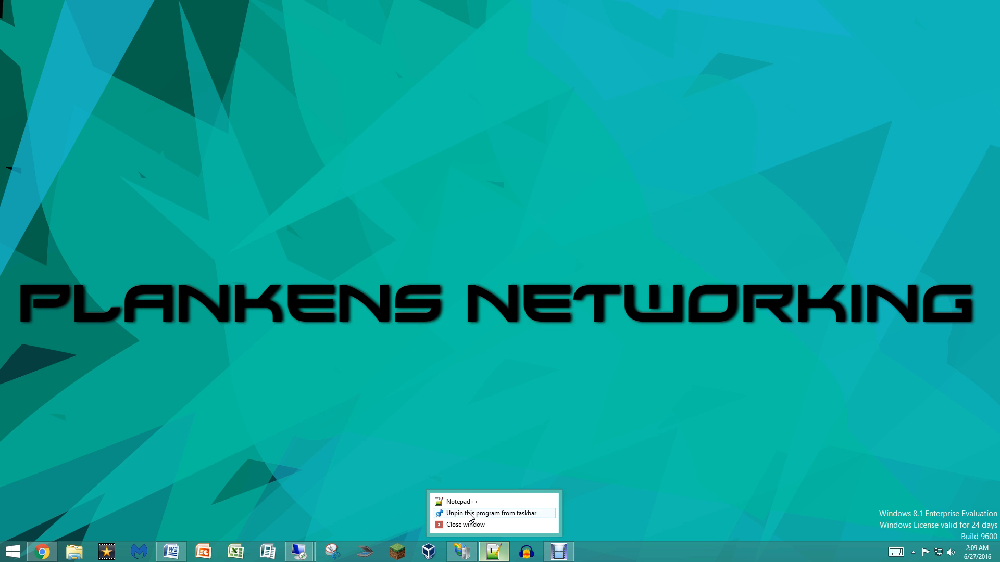
left_click(444, 400)
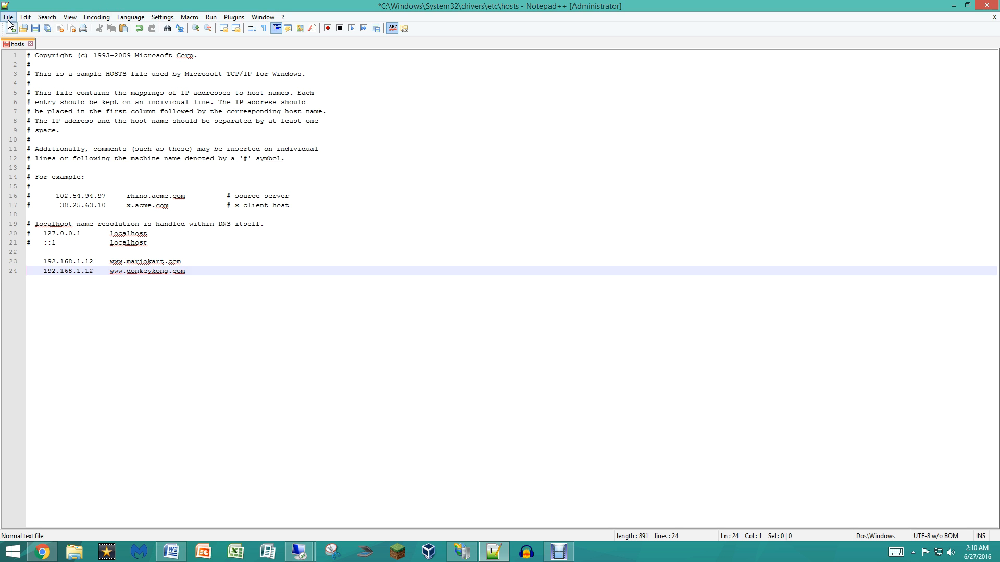
left_click(12, 27)
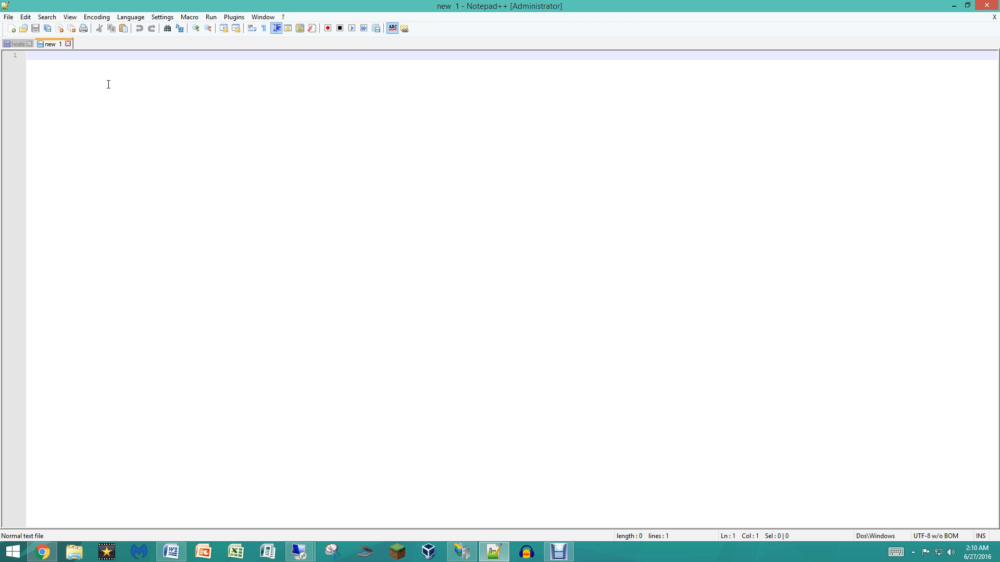
Write the page title line <title>MarioKart.com</title>
type("<title>")
type("Mario")
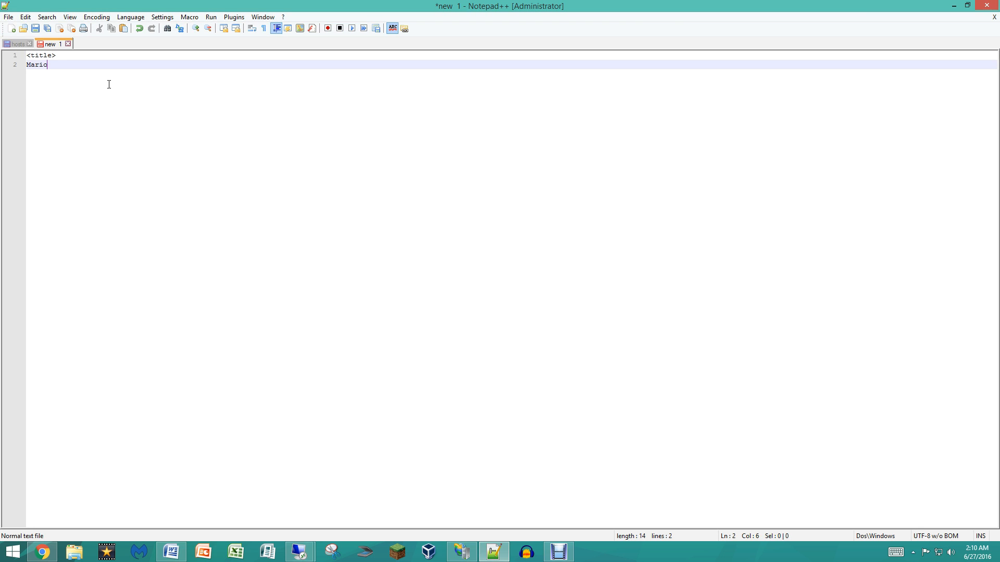
type("Kart.com")
type("</")
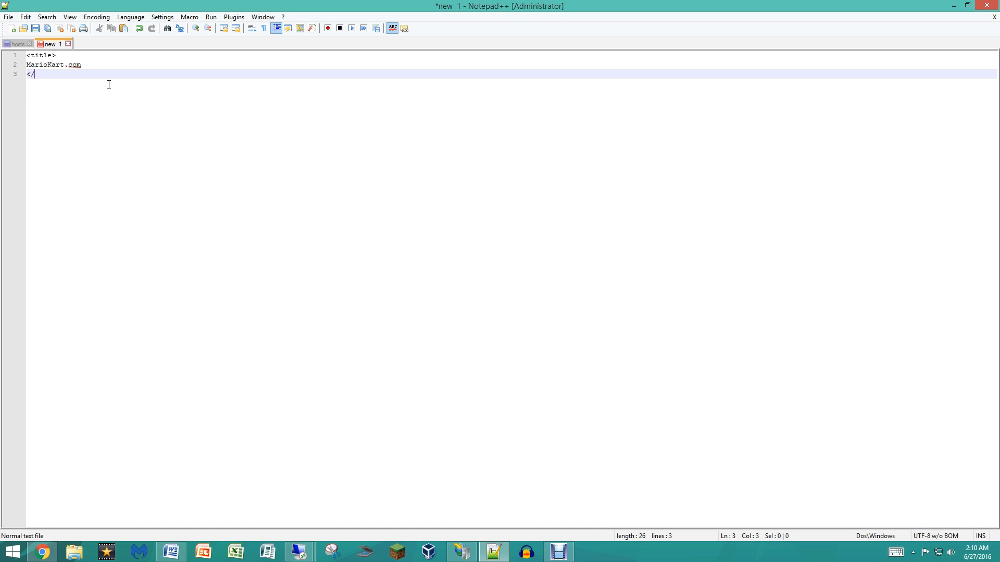
type("titl")
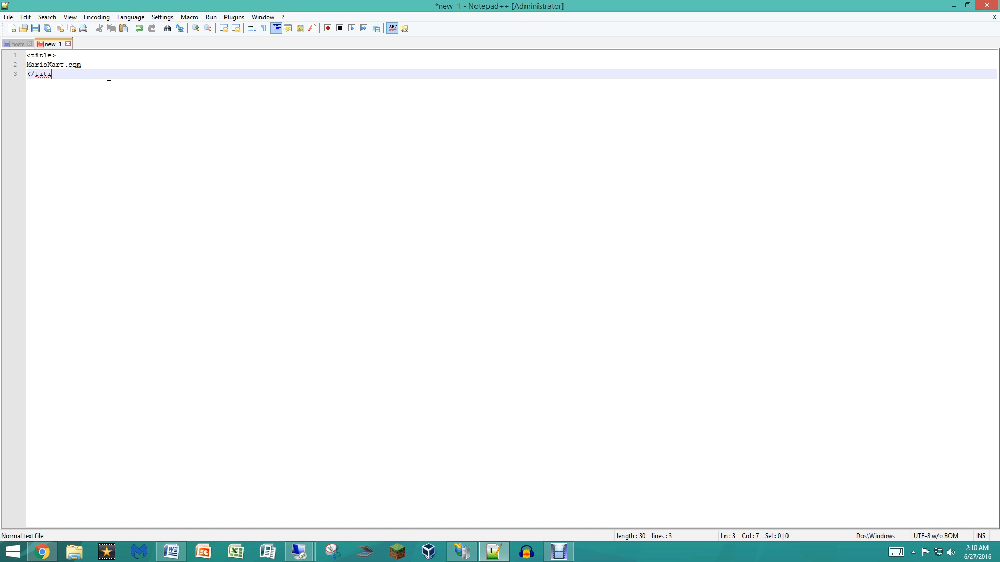
type("ile")
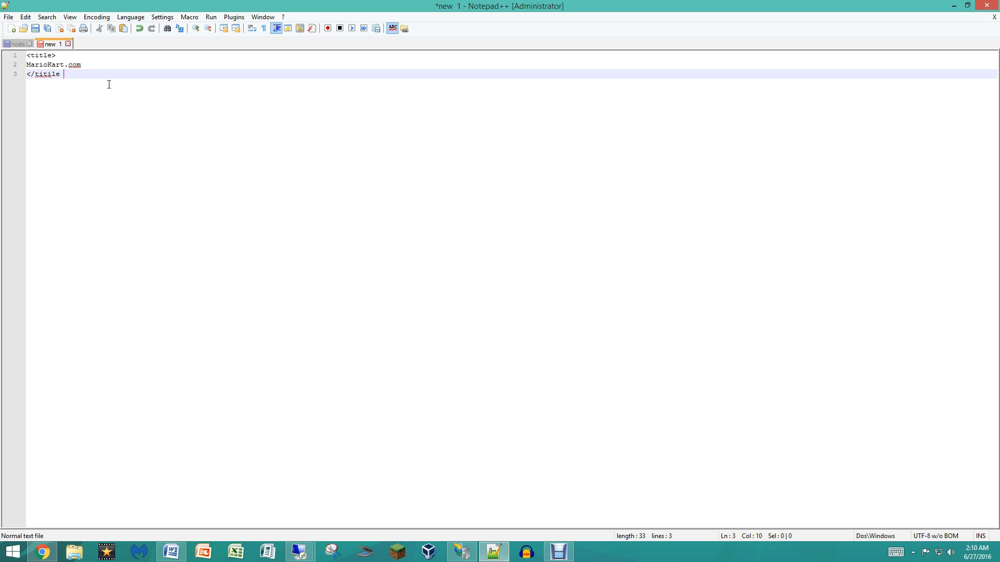
key("BackSpace")
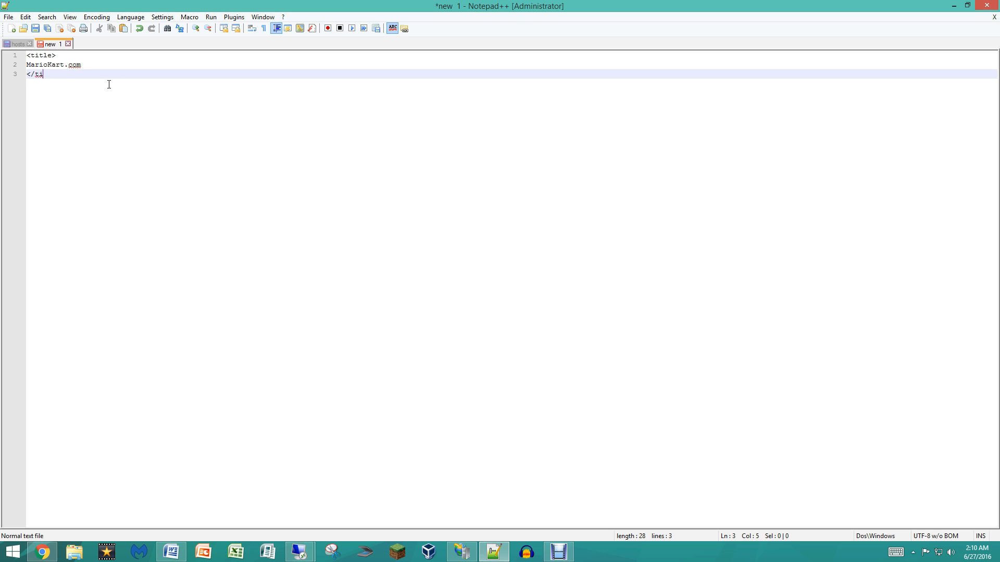
type("tle>")
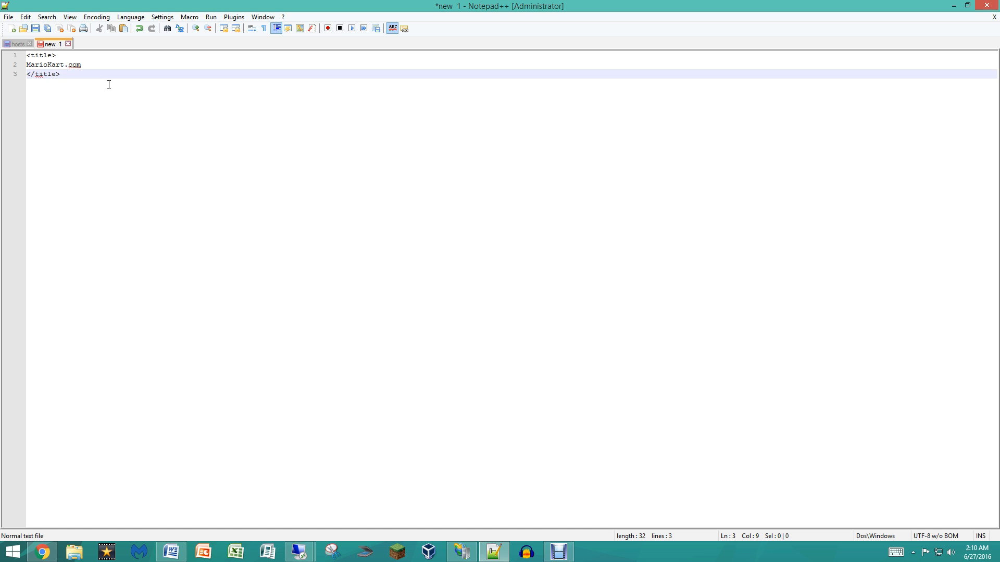
Add the heading <h1> It works! </h1> on its own line
type("<ho")
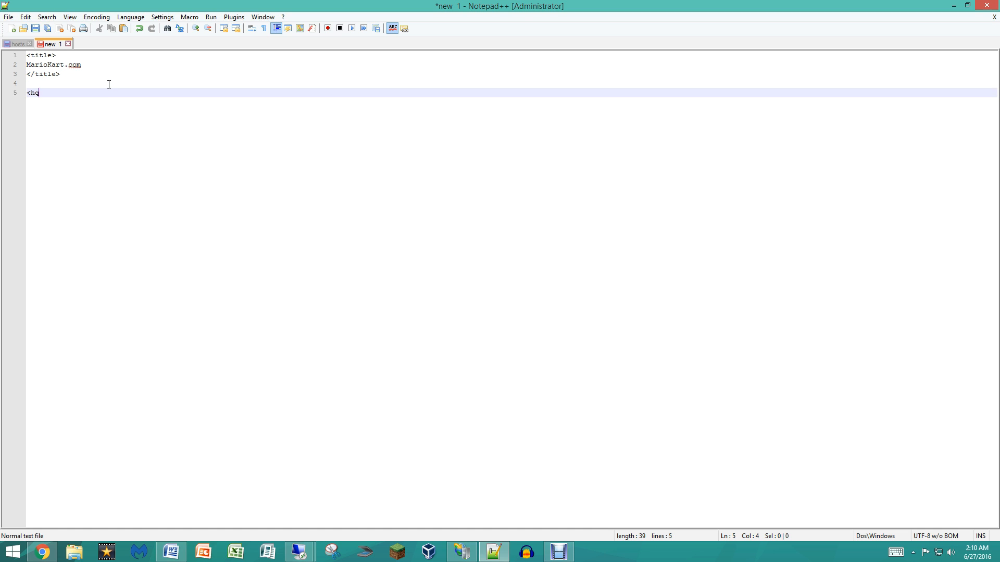
type("1> It works!")
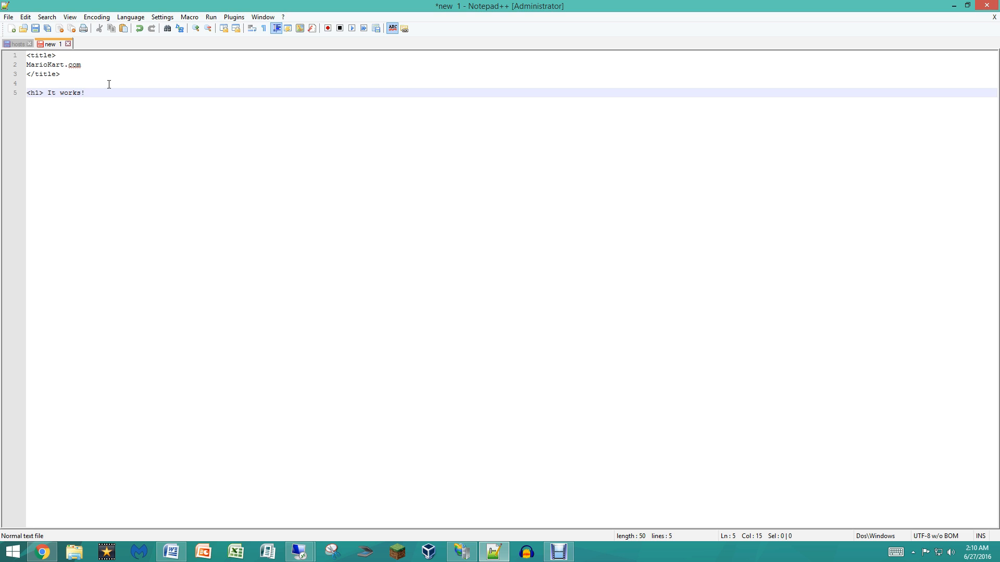
type("</")
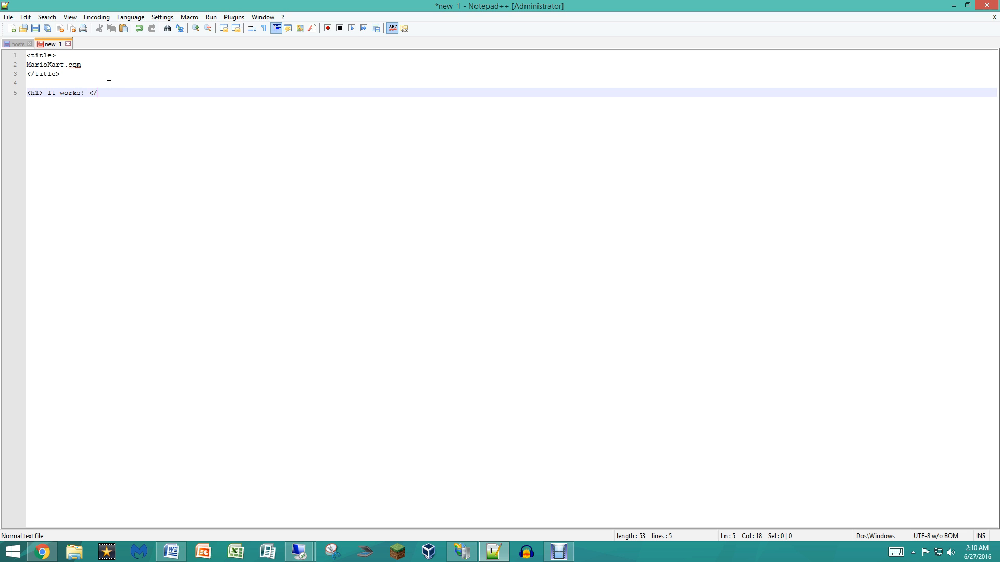
type("h1>")
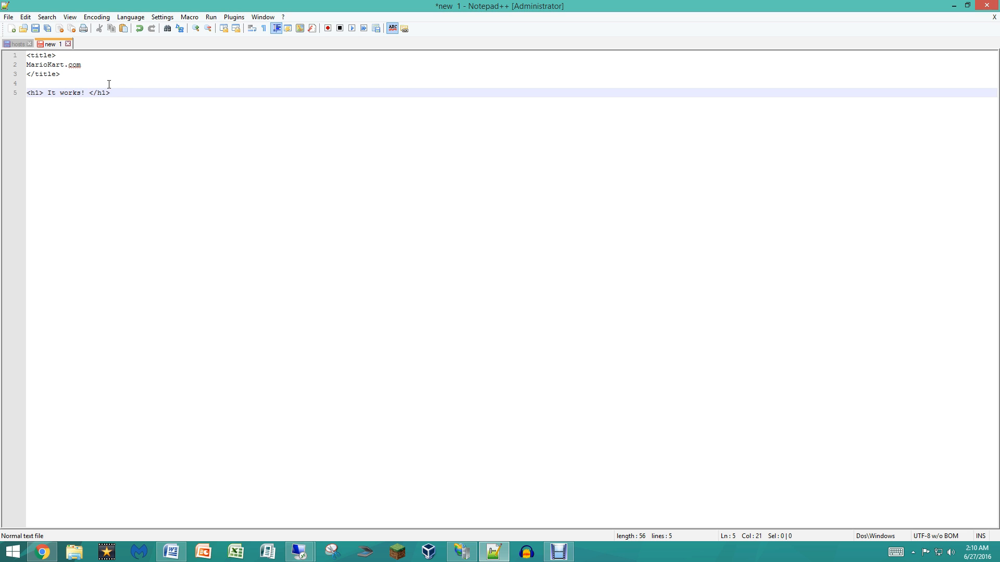
key("enter")
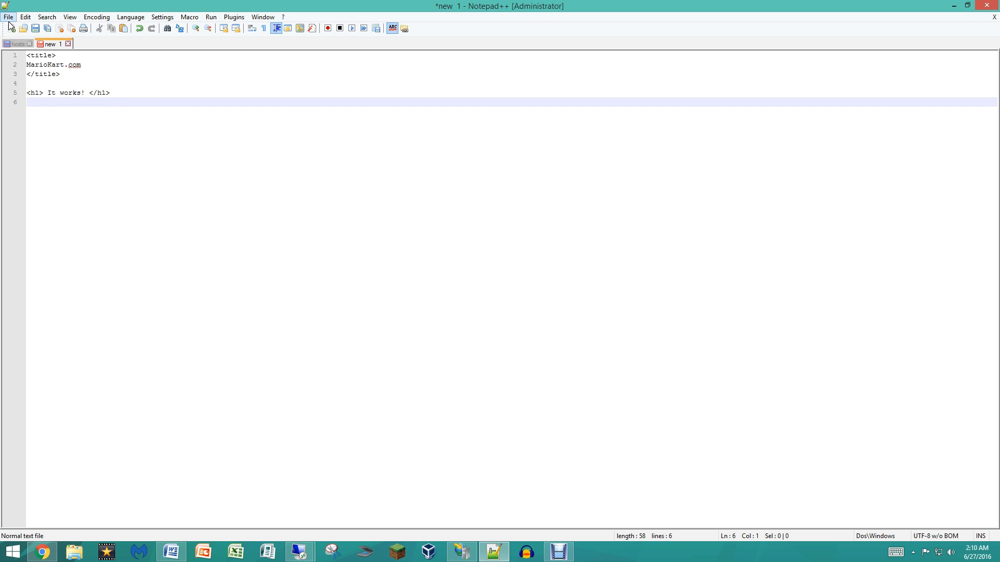
Save the page as C:\Websites\mariokart.com\index.html via Save As
left_click(9, 17)
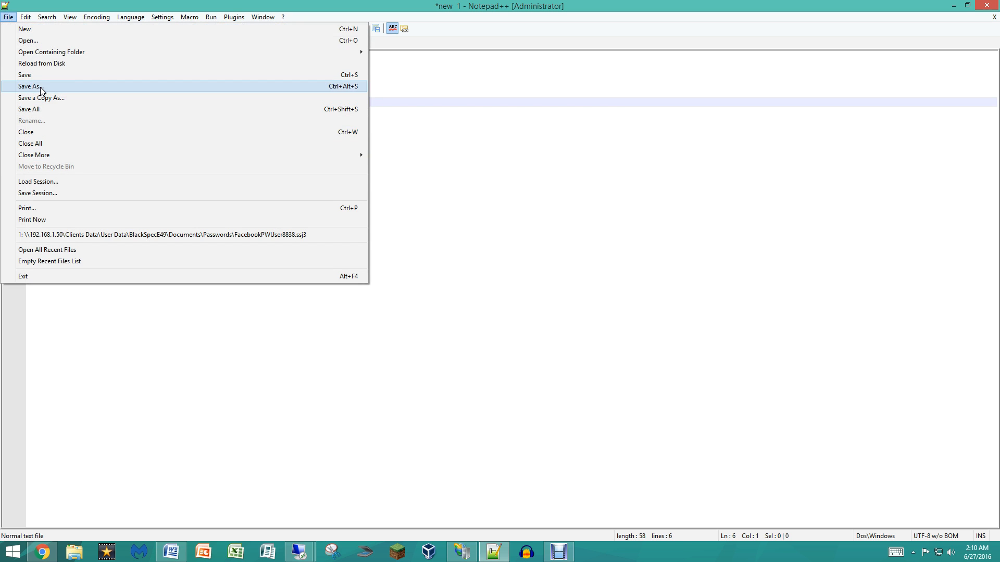
left_click(30, 86)
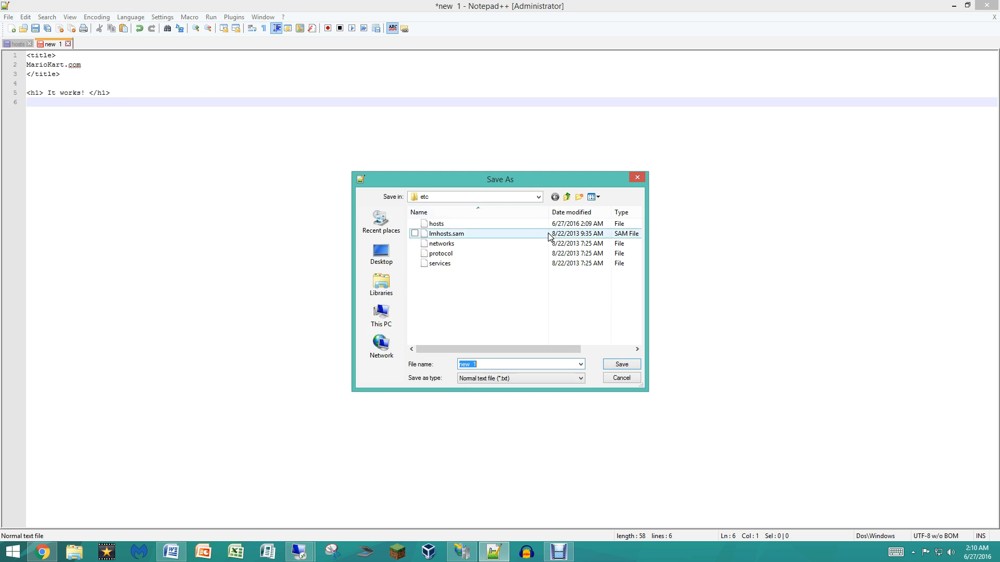
left_click(381, 315)
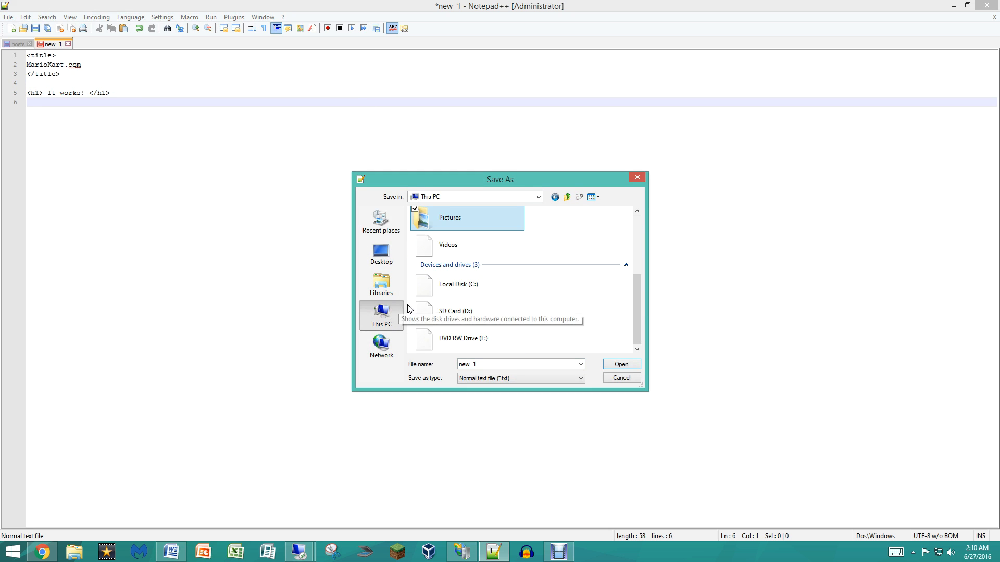
double_click(458, 283)
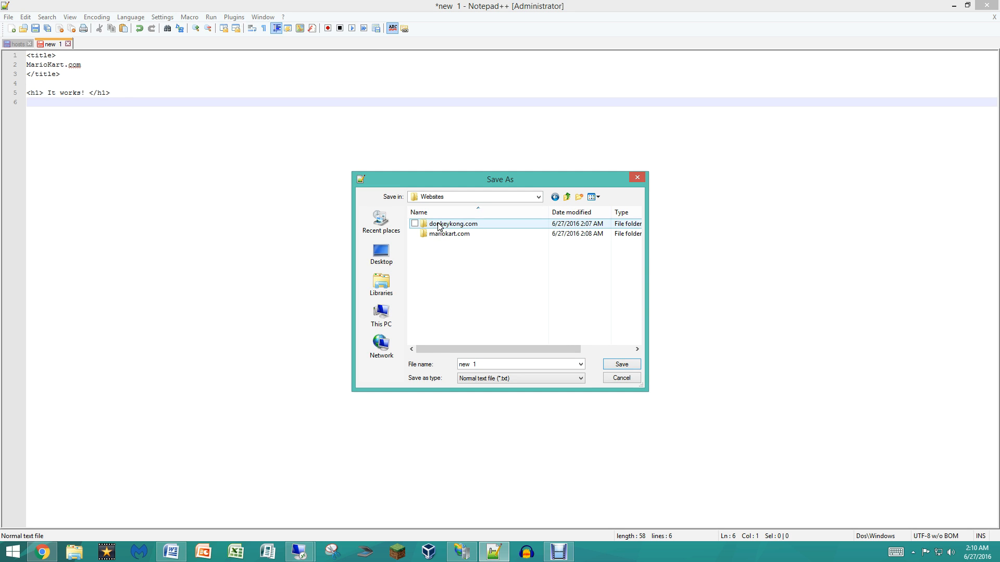
double_click(448, 233)
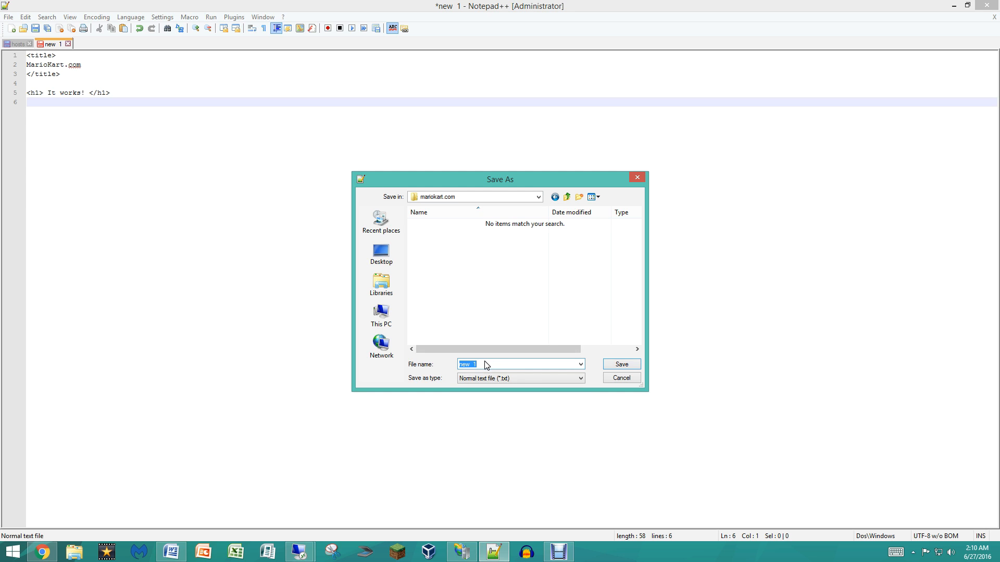
type("index.html")
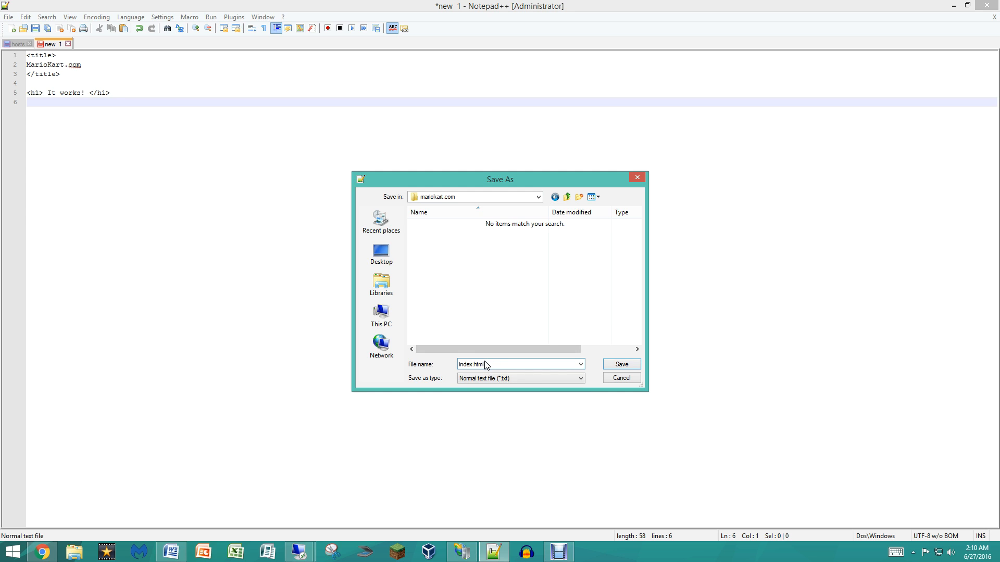
left_click(620, 364)
type("Donkey")
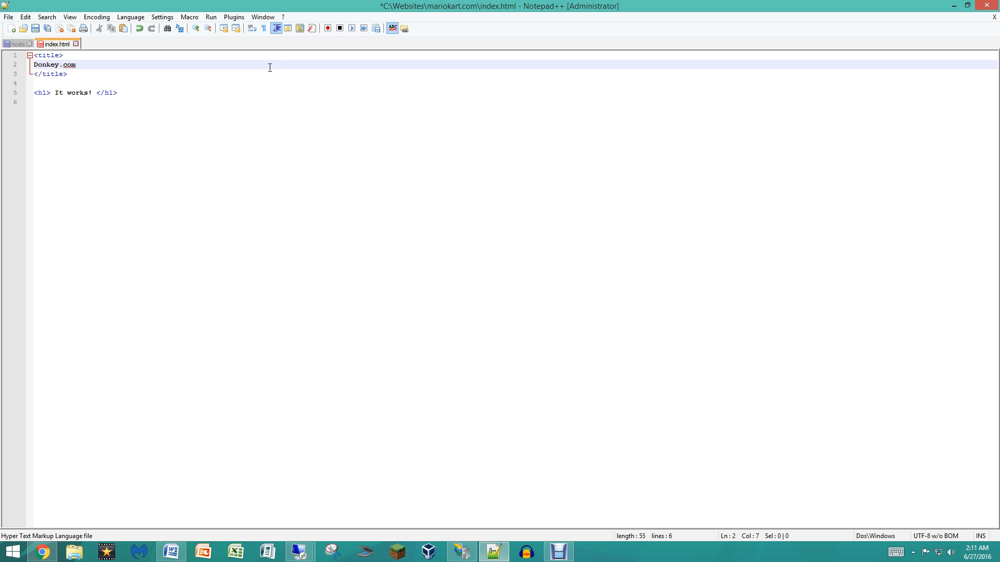
Retitle the page Donkeykong.com and save it as index in the donkeykong.com folder
type("kond")
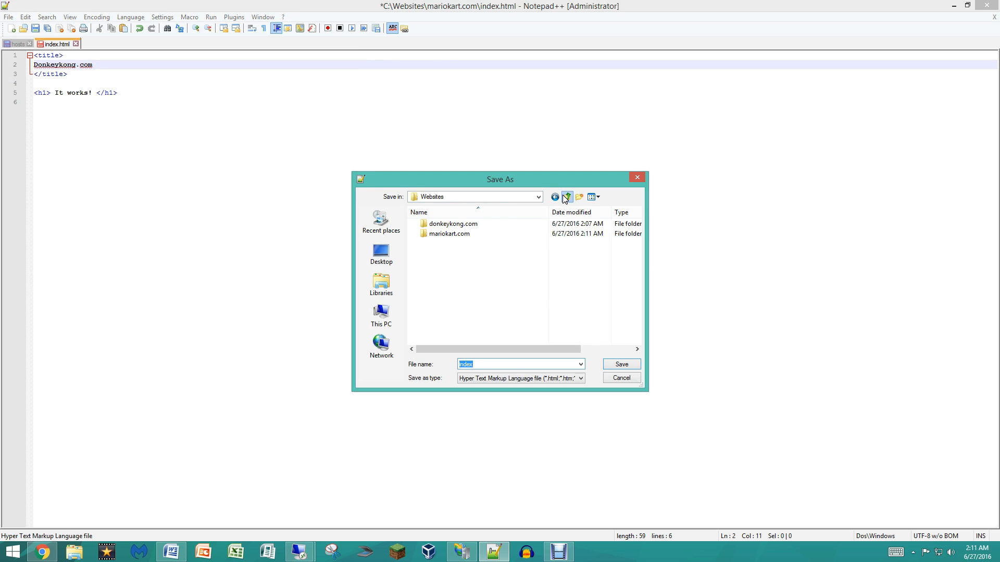
double_click(452, 224)
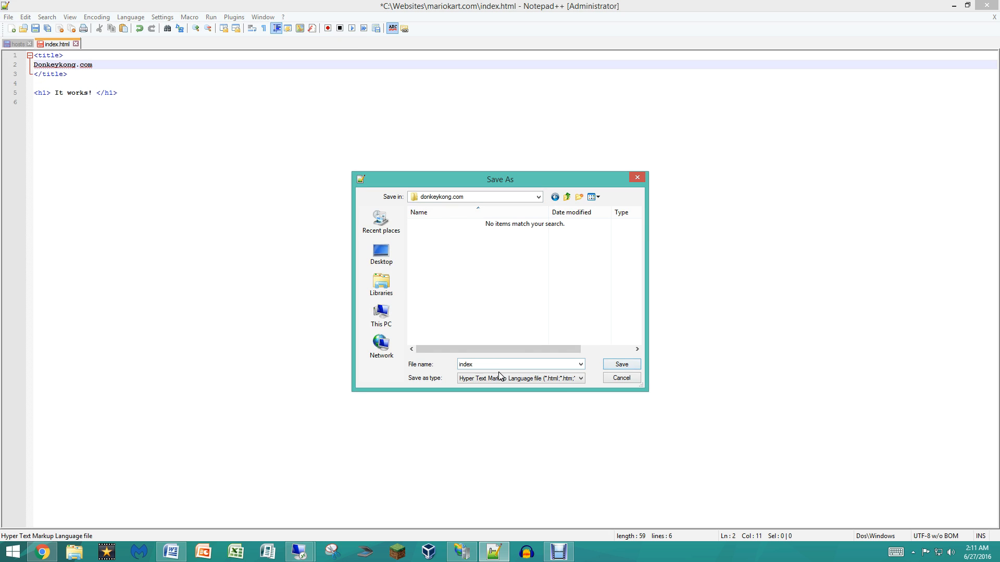
left_click(619, 365)
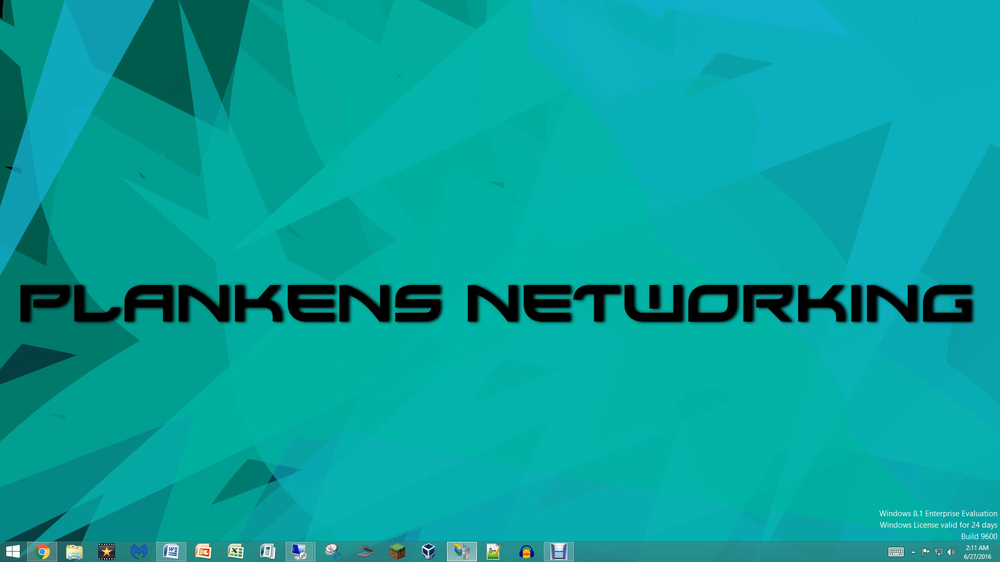
Dismiss the File Explorer jump list and launch a Command Prompt window
right_click(75, 552)
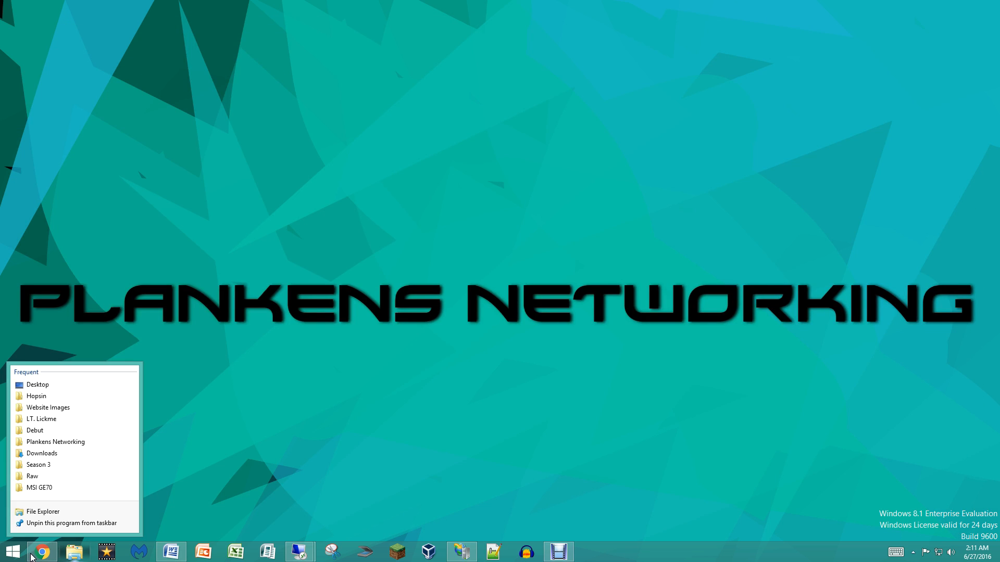
left_click(483, 53)
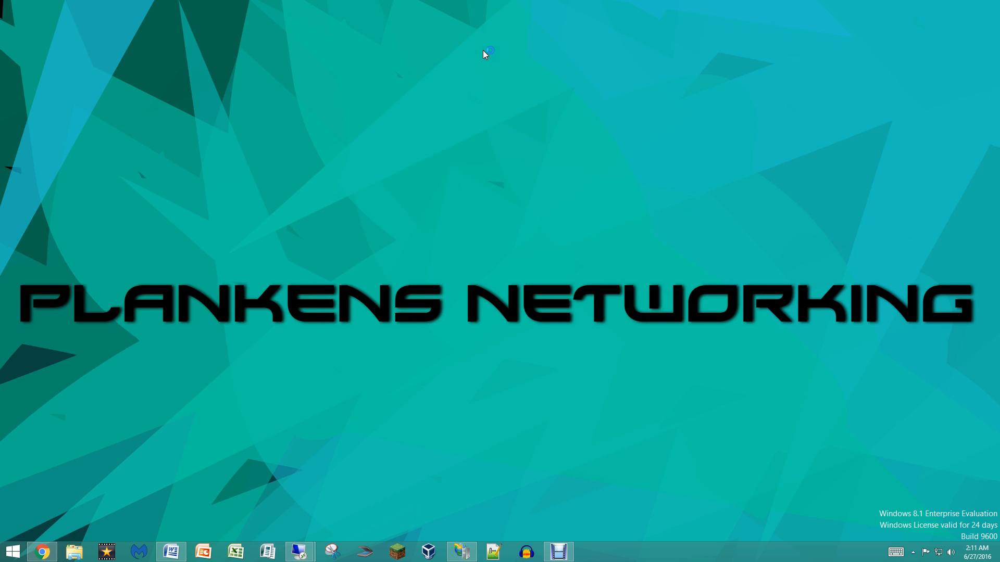
left_click(41, 552)
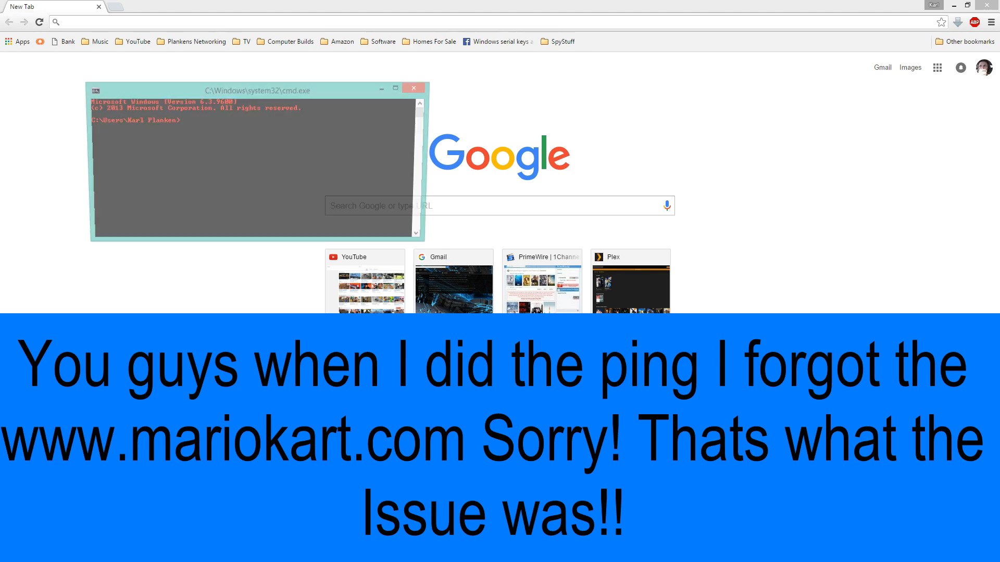
Ping mariokart.com for four replies, then return to the IIS Sites list
type("ping")
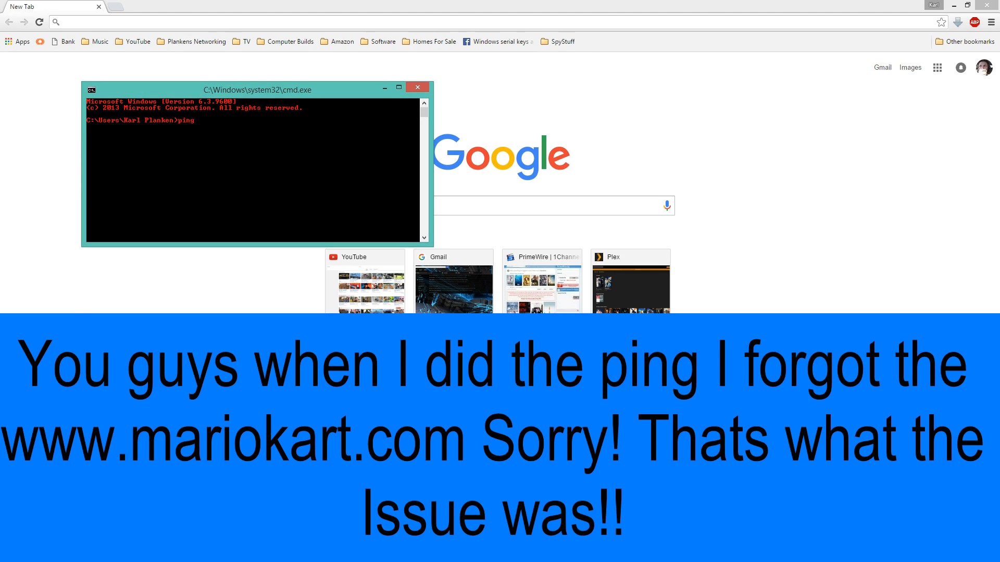
type("mariokart.com")
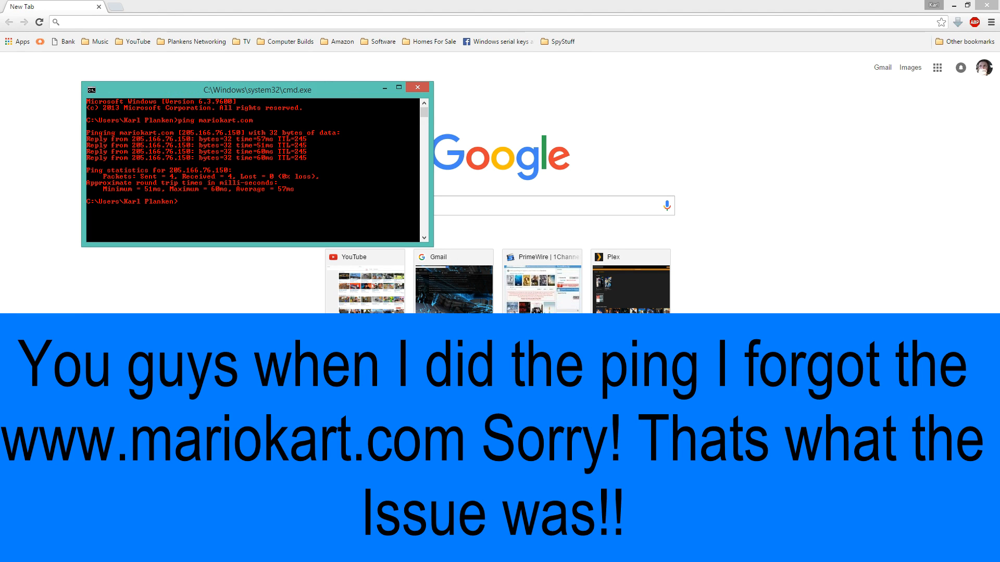
left_click(417, 88)
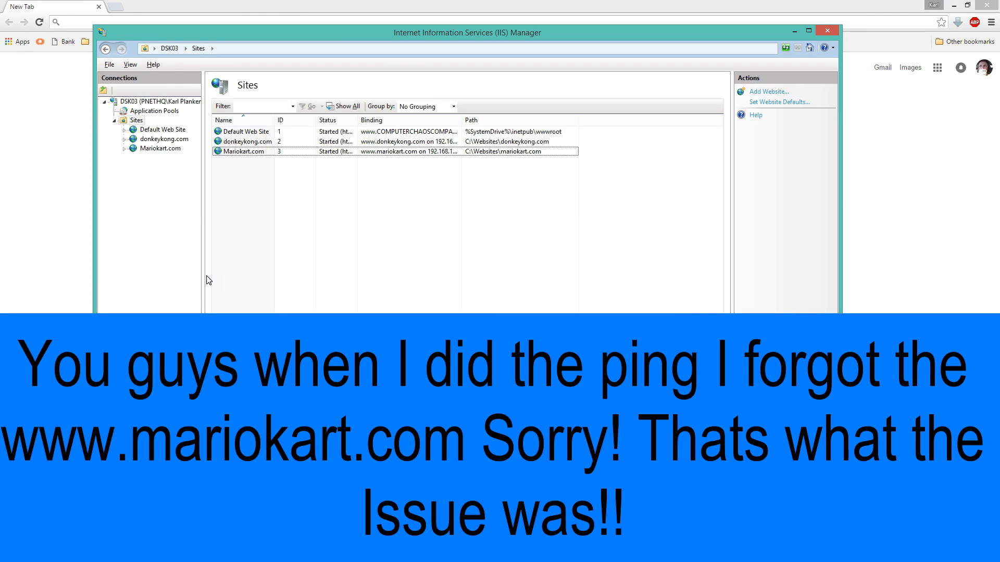
Restart the donkeykong.com site from its Manage Website actions
right_click(161, 148)
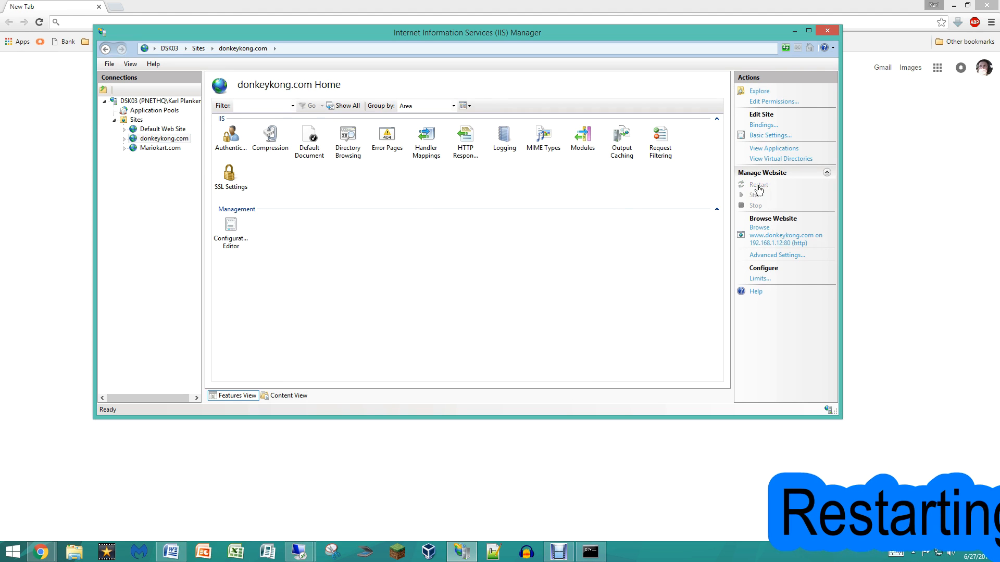
left_click(161, 147)
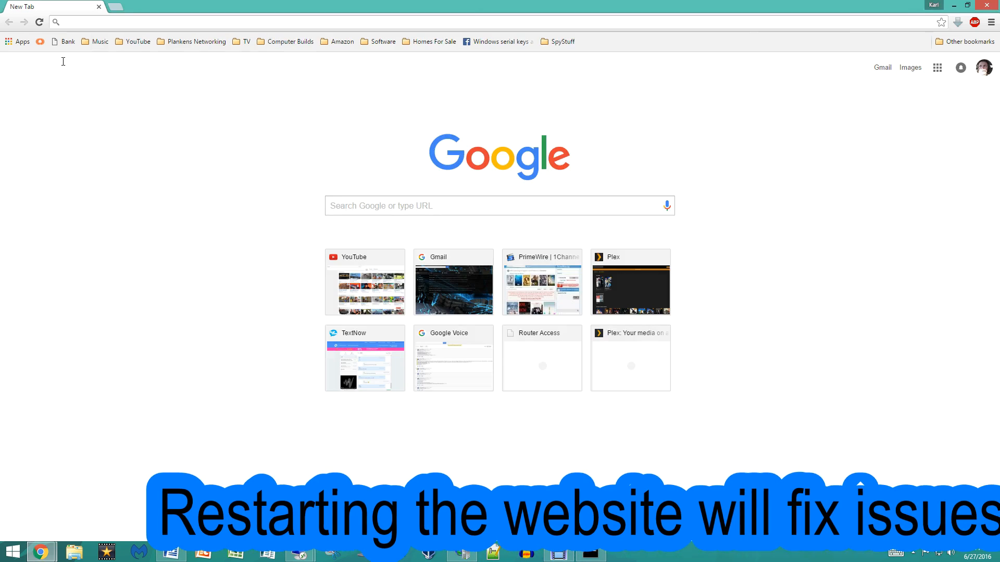
type("mar")
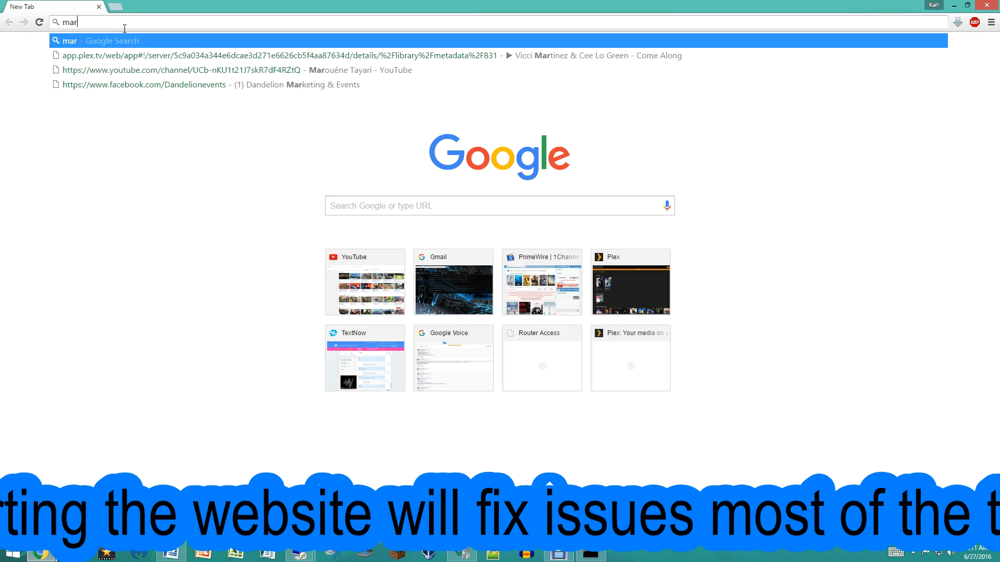
type("wwww")
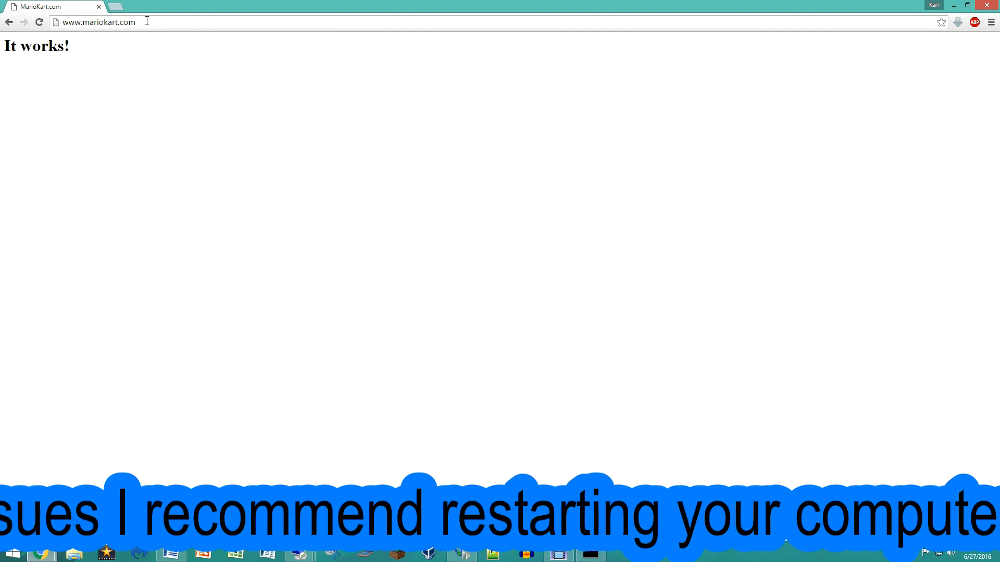
left_click(96, 22)
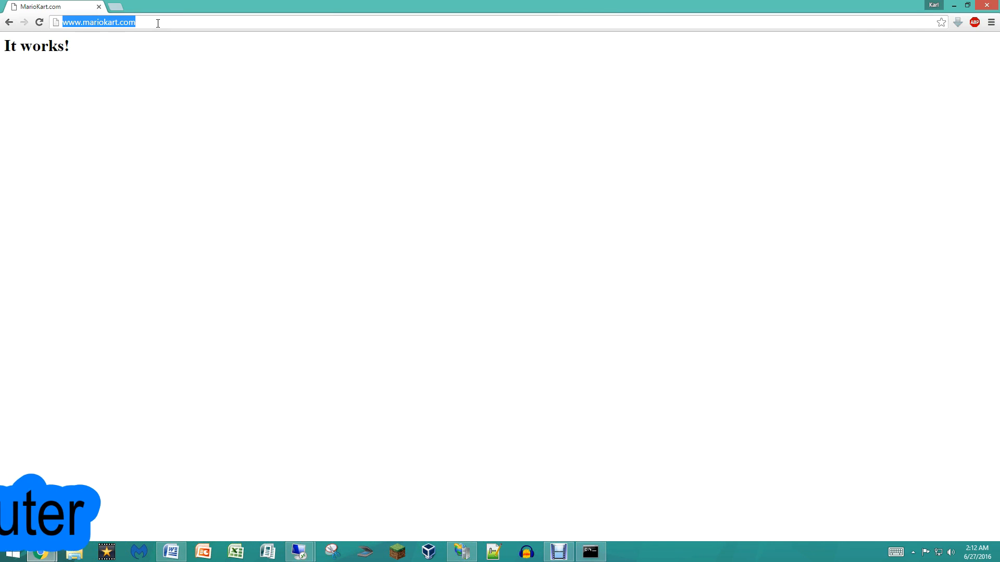
type("www.donkeykong.com")
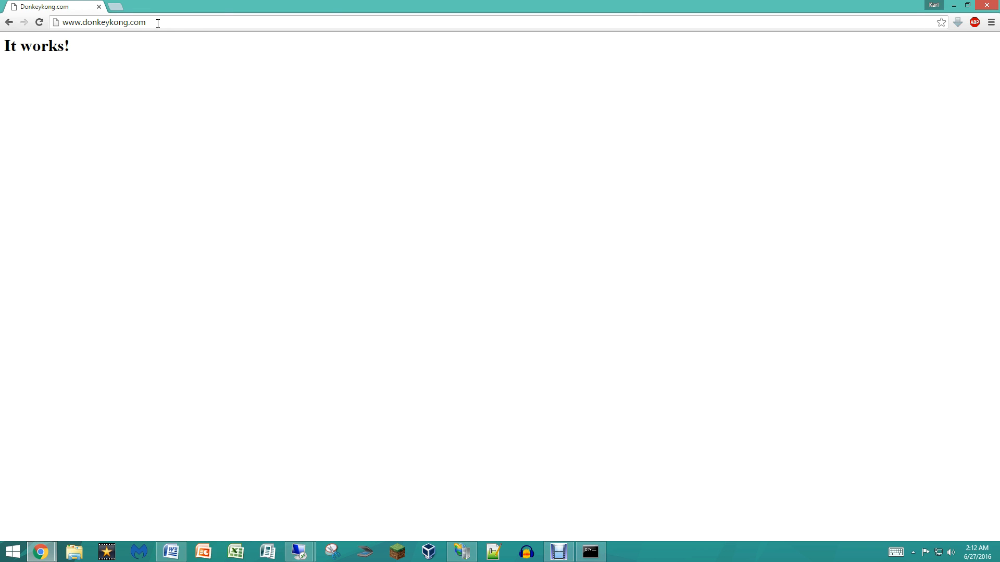
left_click(493, 552)
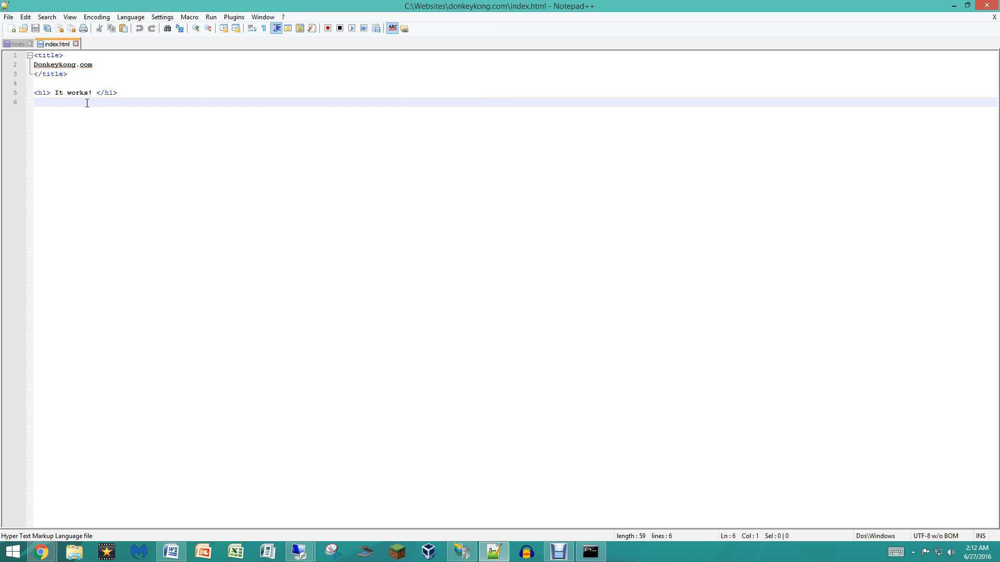
type("kJDFL:R")
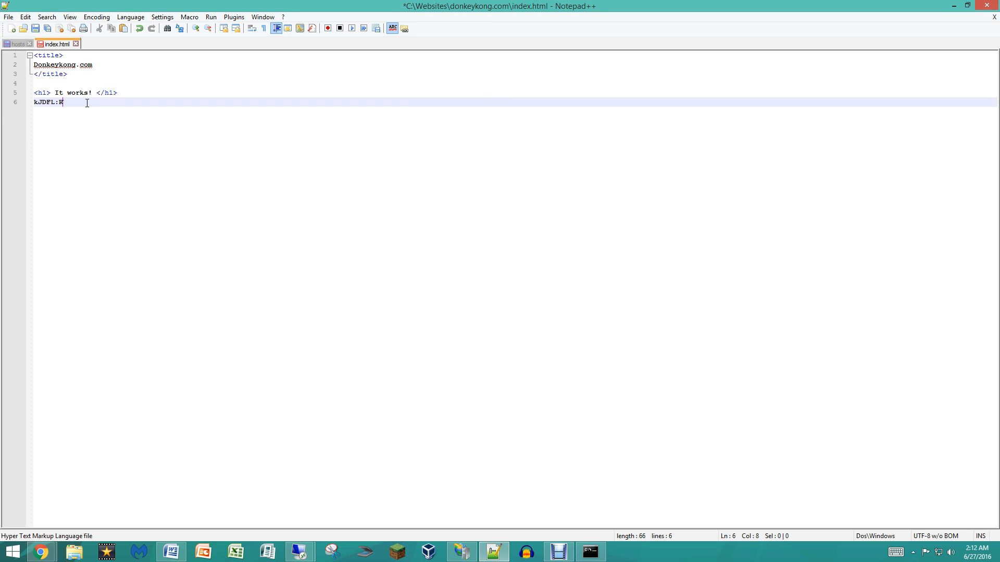
type("Kjsdflksjdf;lskjd; flSKDJfl;k SJDf;lK SDJfl;ksjdfl;ksjd")
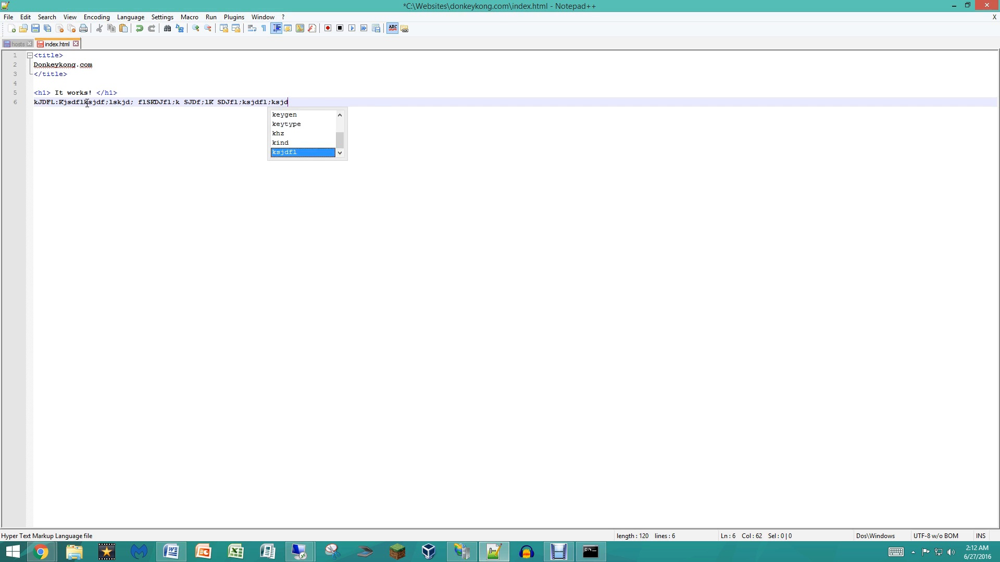